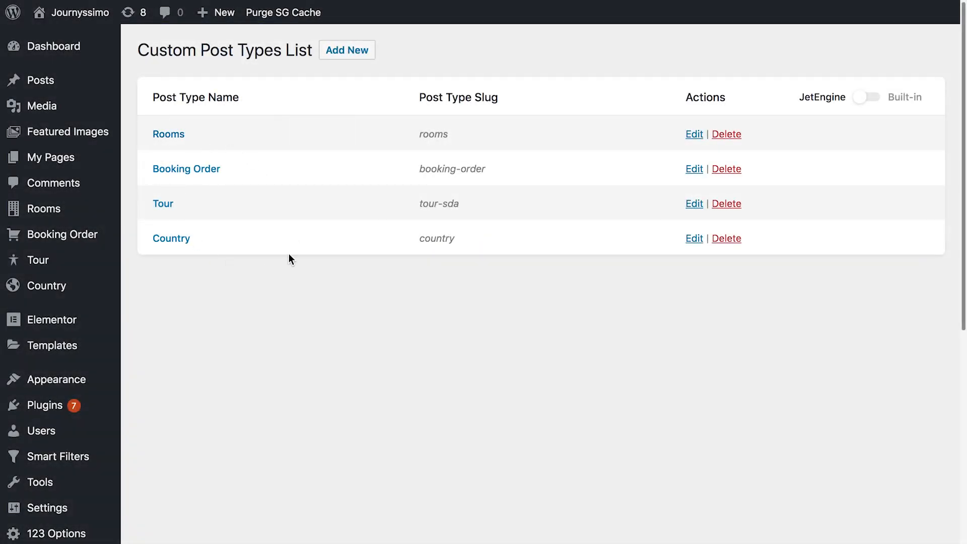
Open the Rooms post type, glance at the dashboard skin import/export tabs, and browse its meta fields.
click(693, 134)
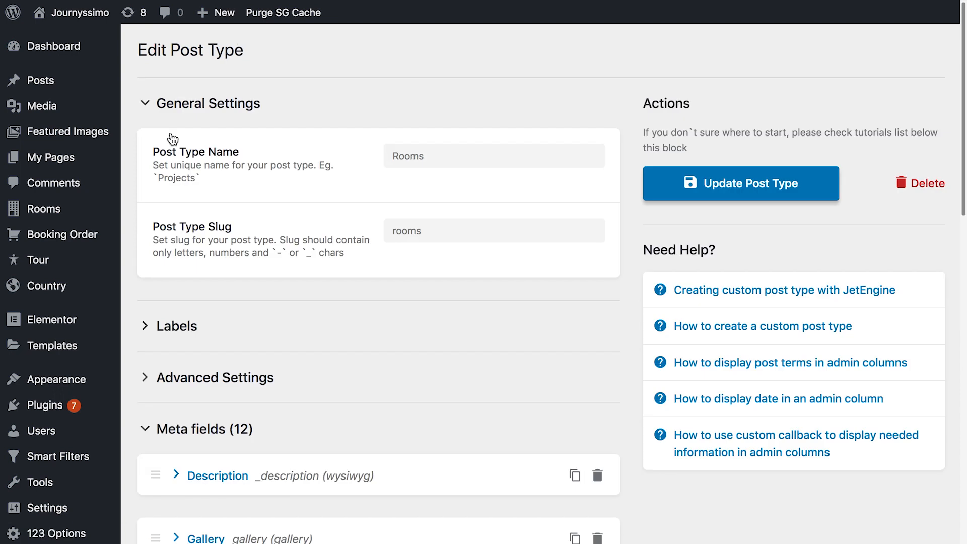
scroll(down, 3)
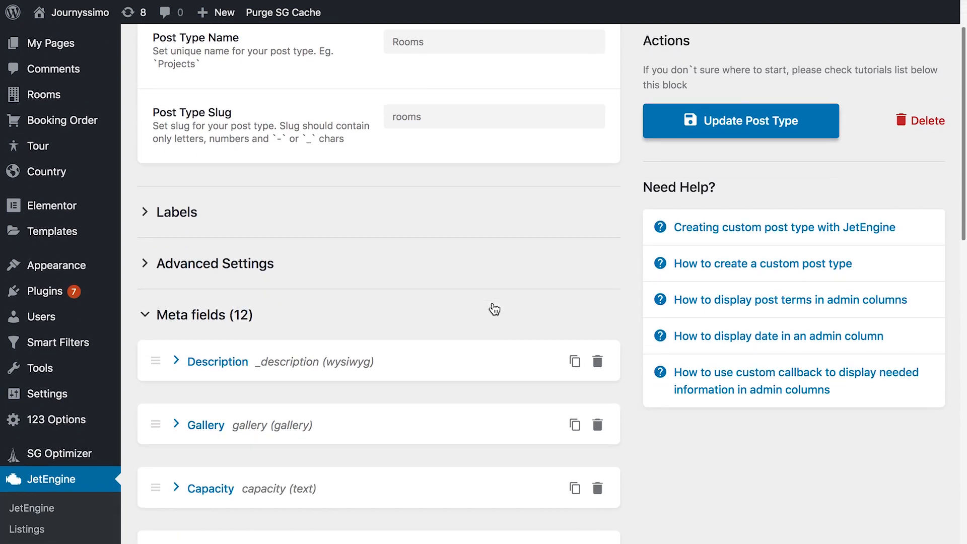
scroll(down, 3)
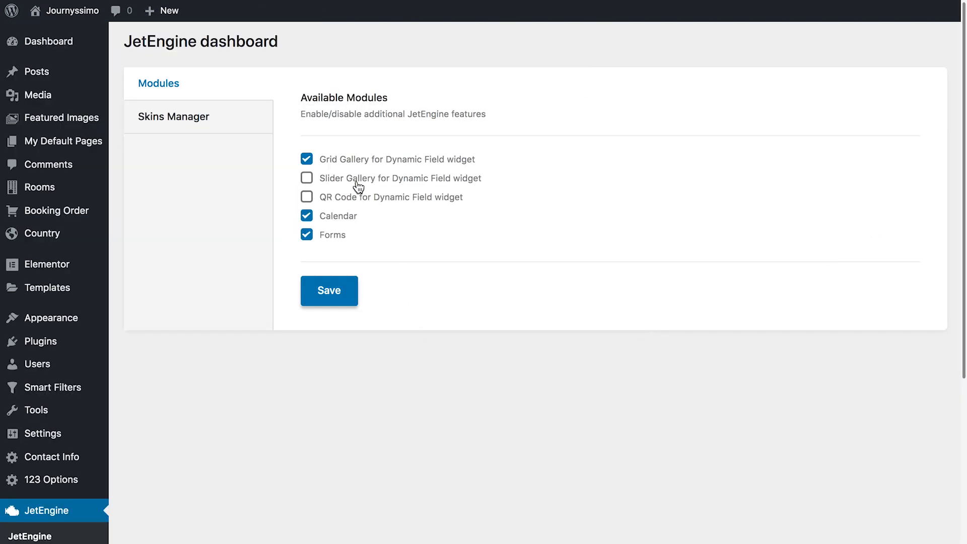
click(173, 116)
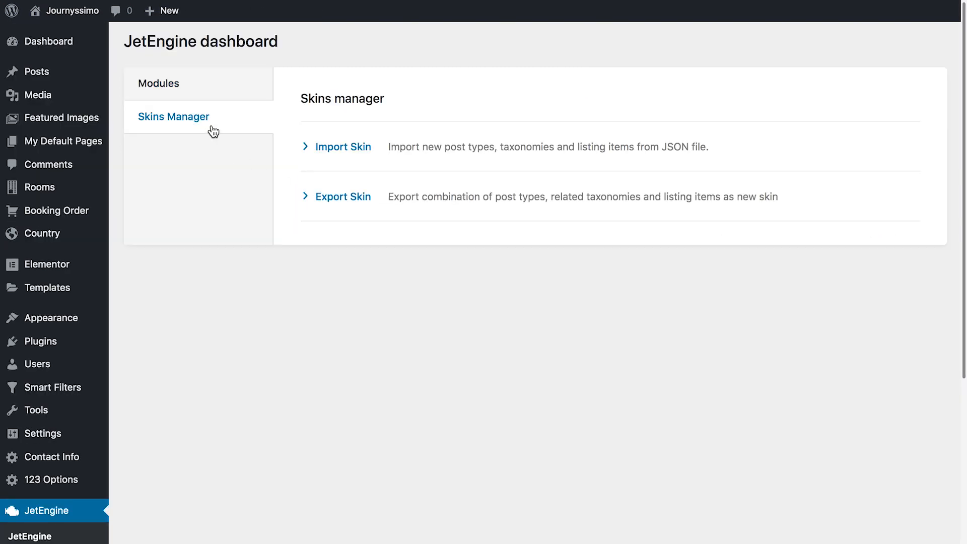
click(342, 147)
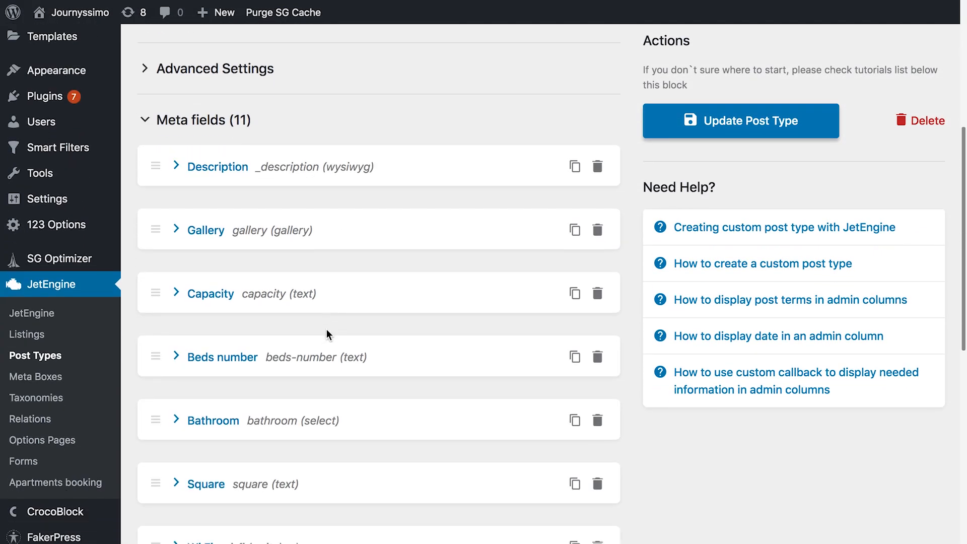
scroll(down, 3)
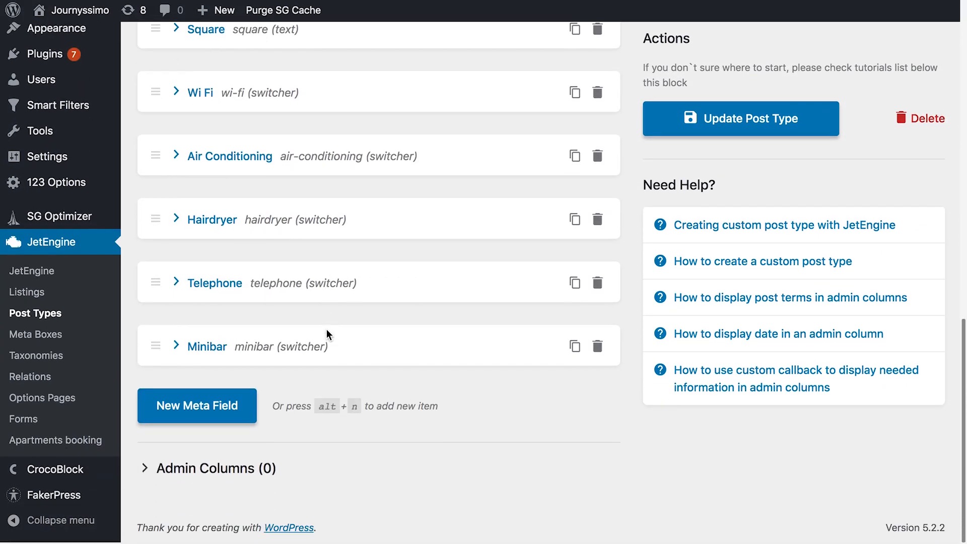
scroll(up, 3)
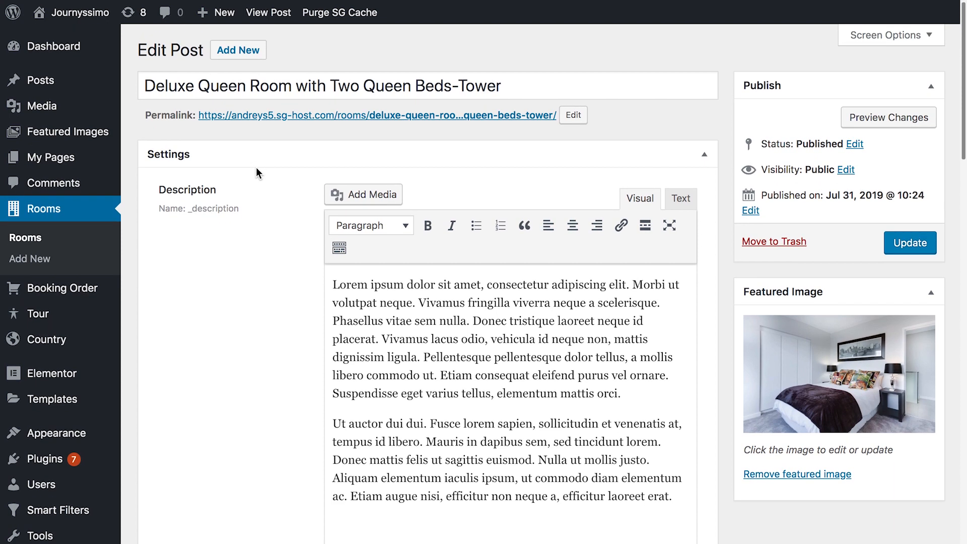
Review the Deluxe Queen Room post's custom fields, then return to the Rooms meta fields list.
scroll(down, 3)
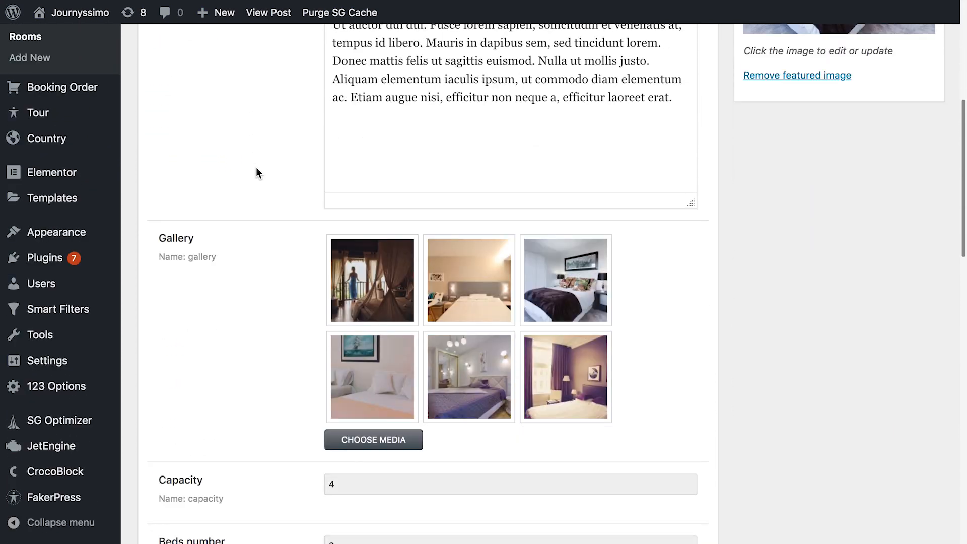
scroll(down, 3)
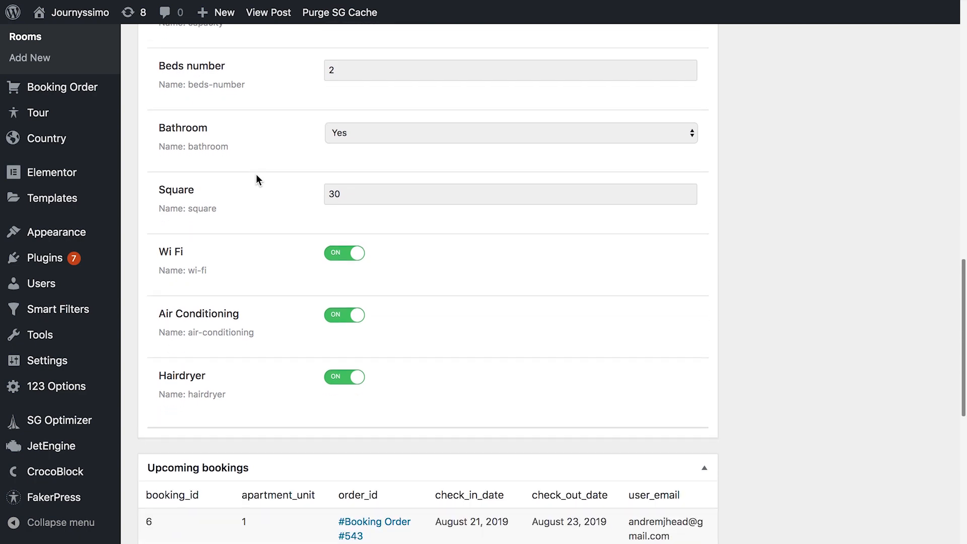
scroll(up, 3)
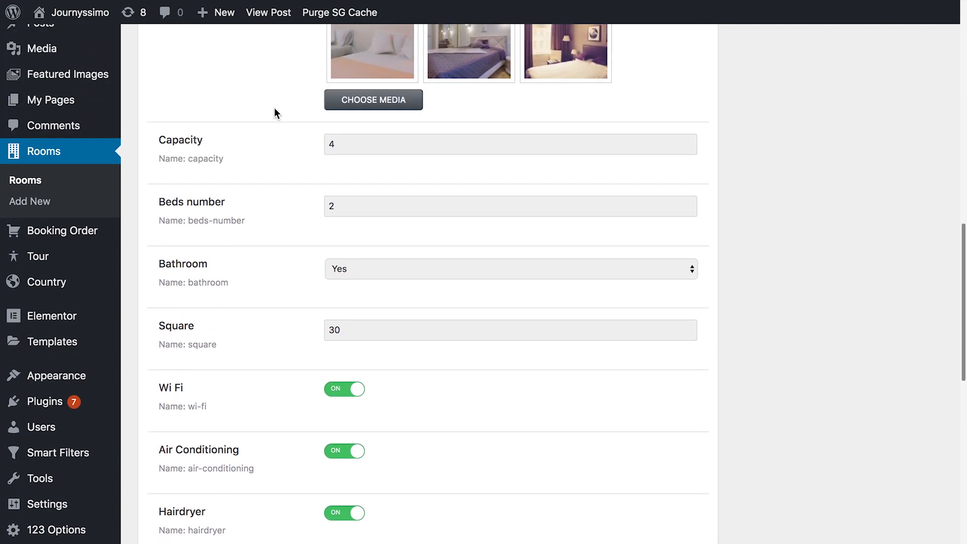
scroll(up, 3)
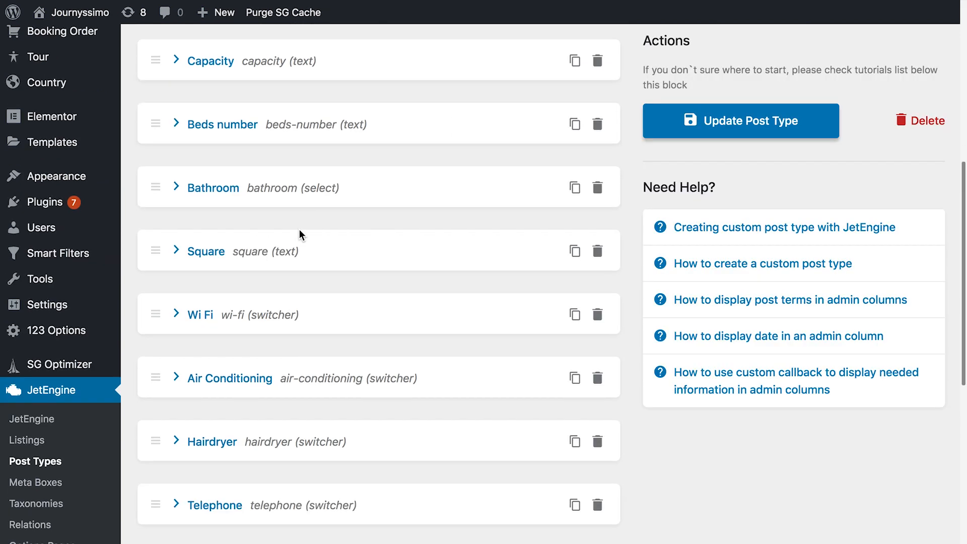
Add a meta field labelled General, set its object type to Tab, and collapse its panel.
scroll(down, 3)
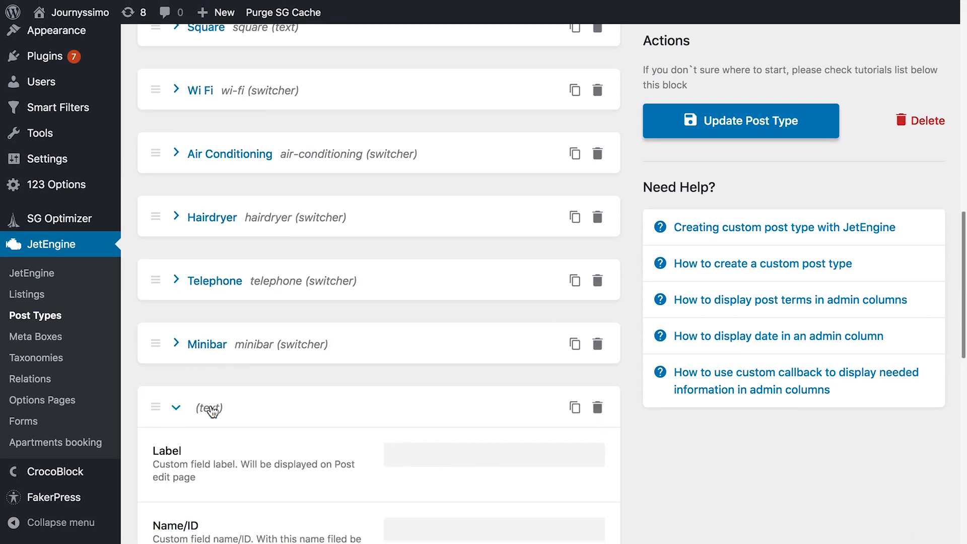
scroll(down, 3)
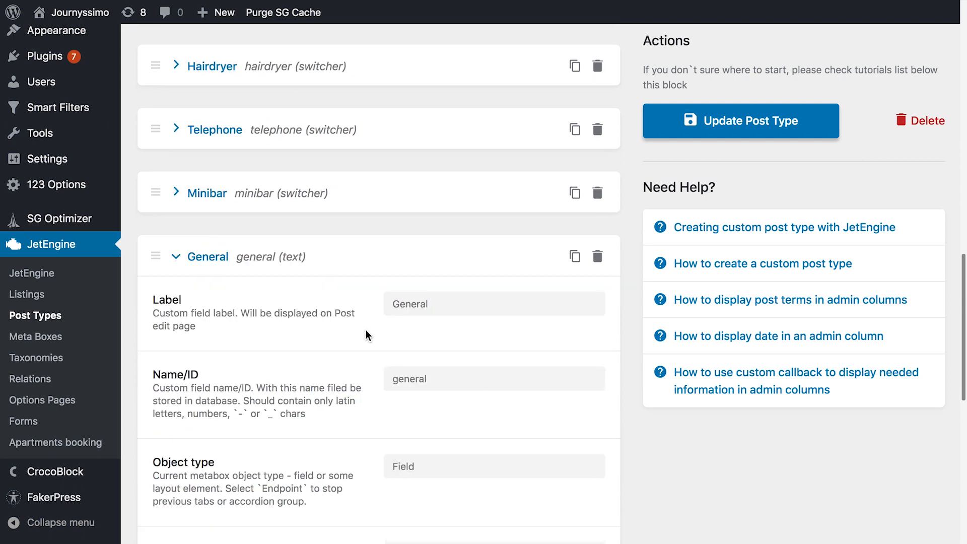
scroll(down, 3)
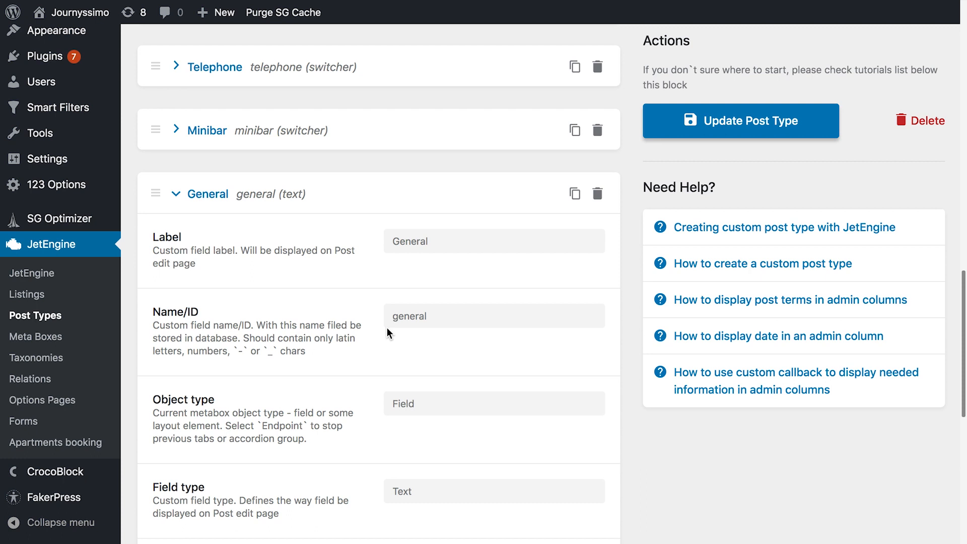
mouse_move(378, 334)
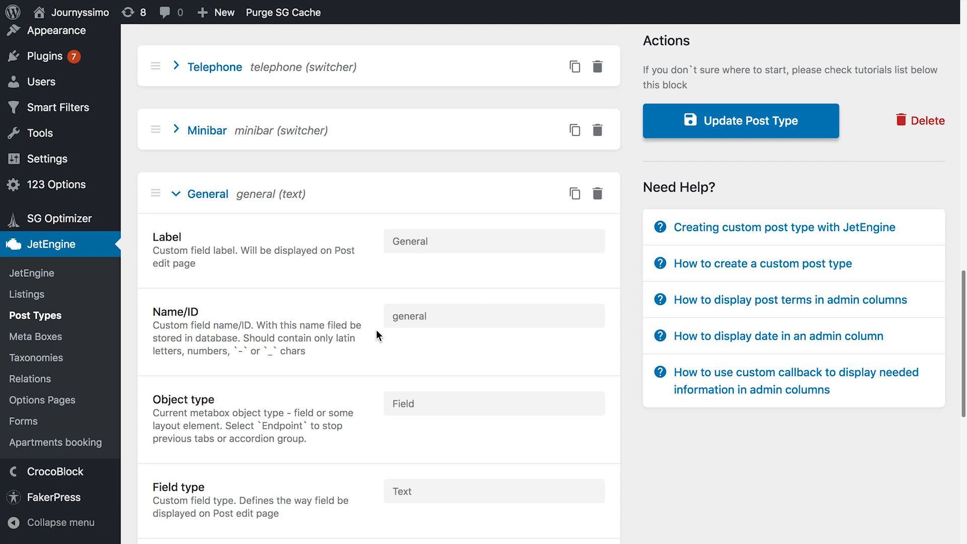
scroll(down, 3)
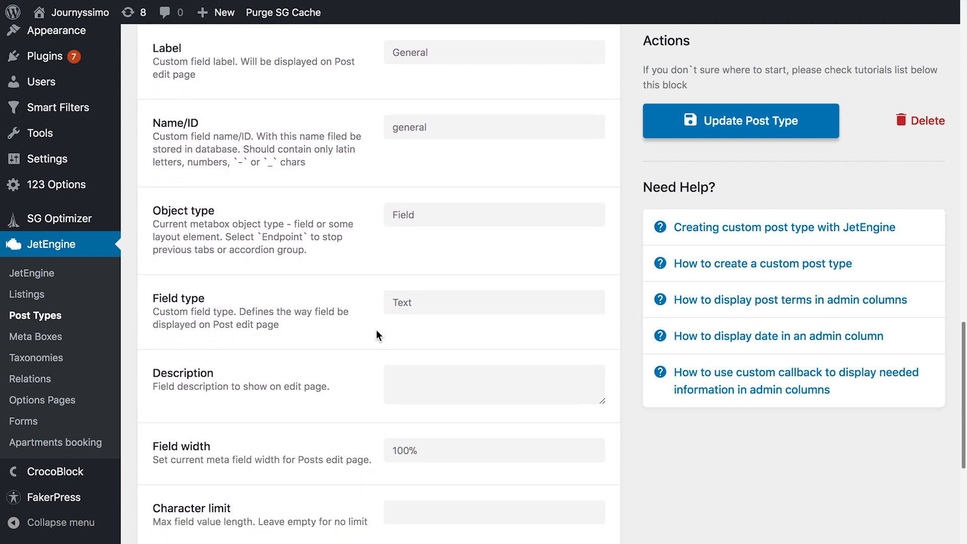
scroll(down, 3)
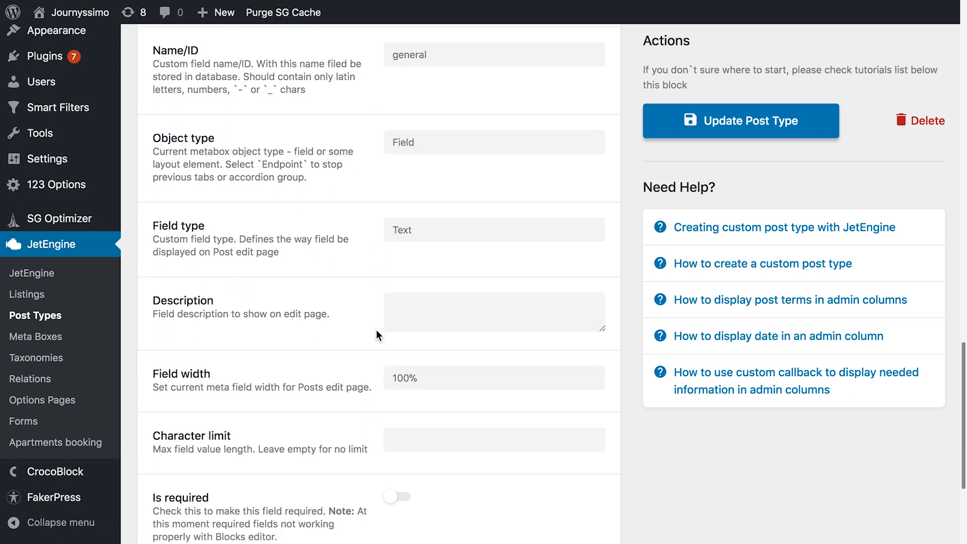
mouse_move(317, 146)
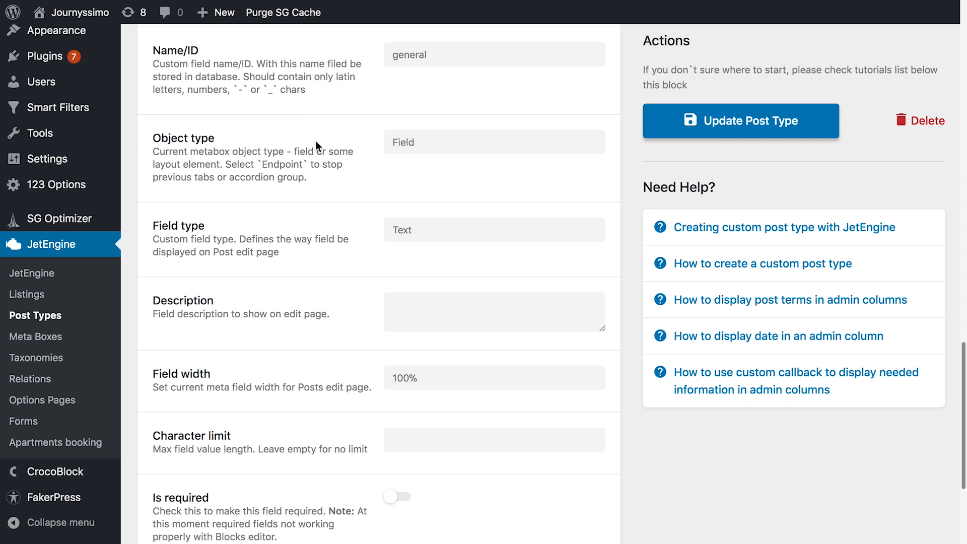
click(493, 142)
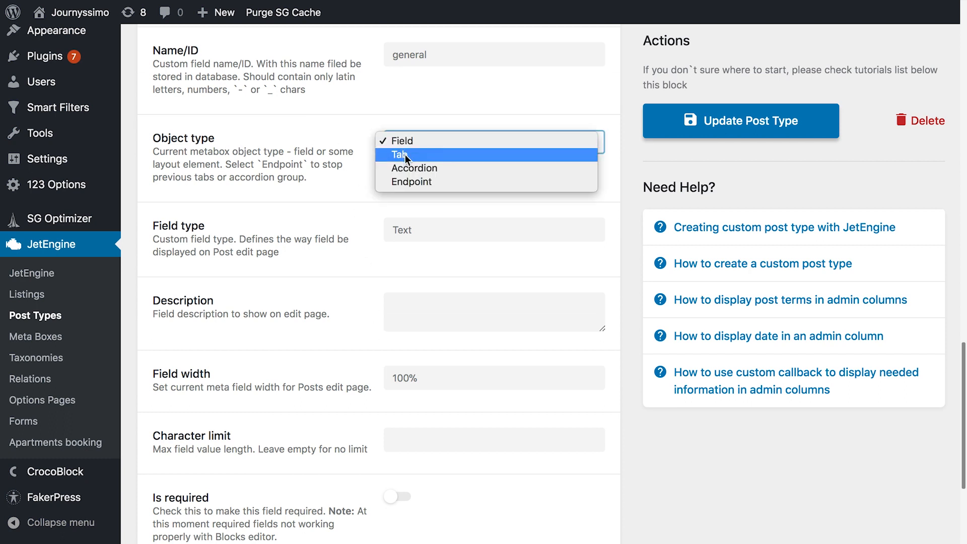
click(401, 154)
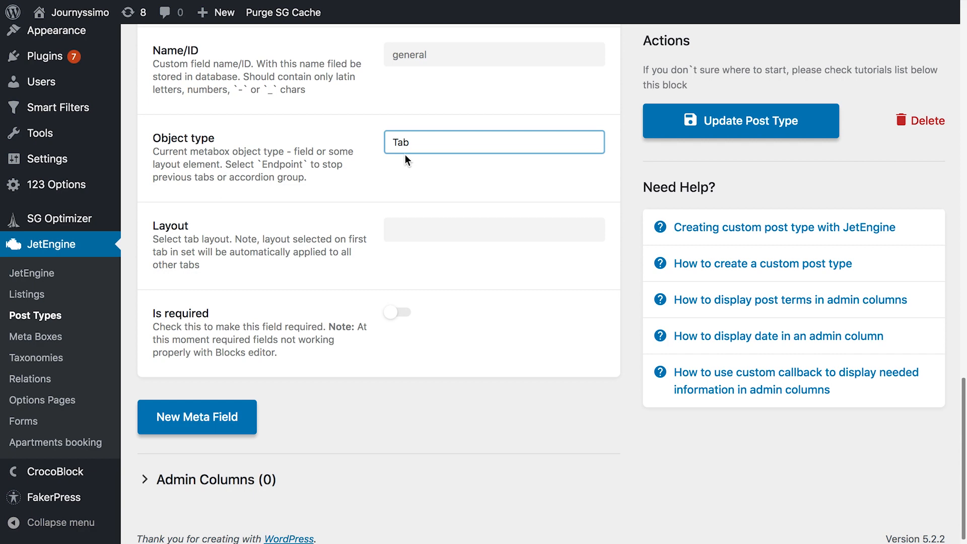
mouse_move(321, 234)
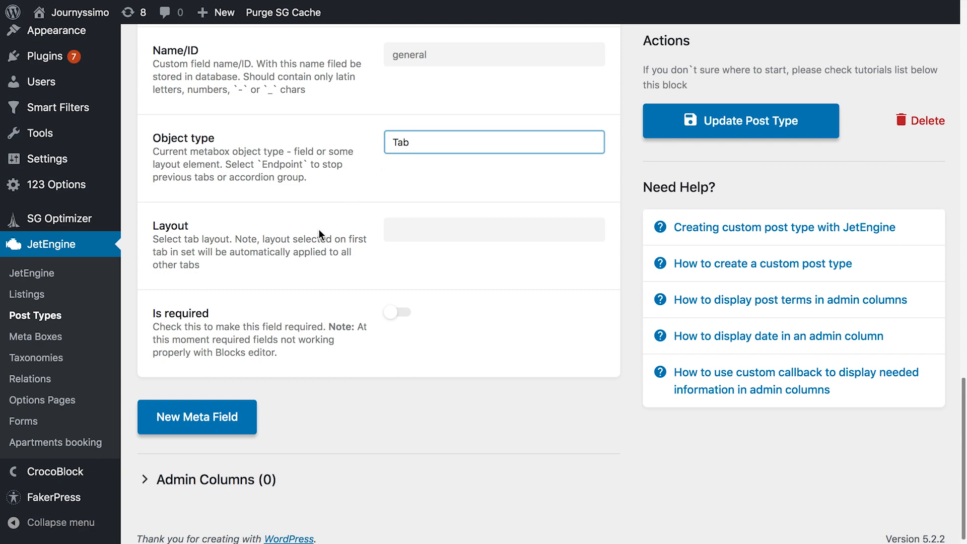
scroll(up, 3)
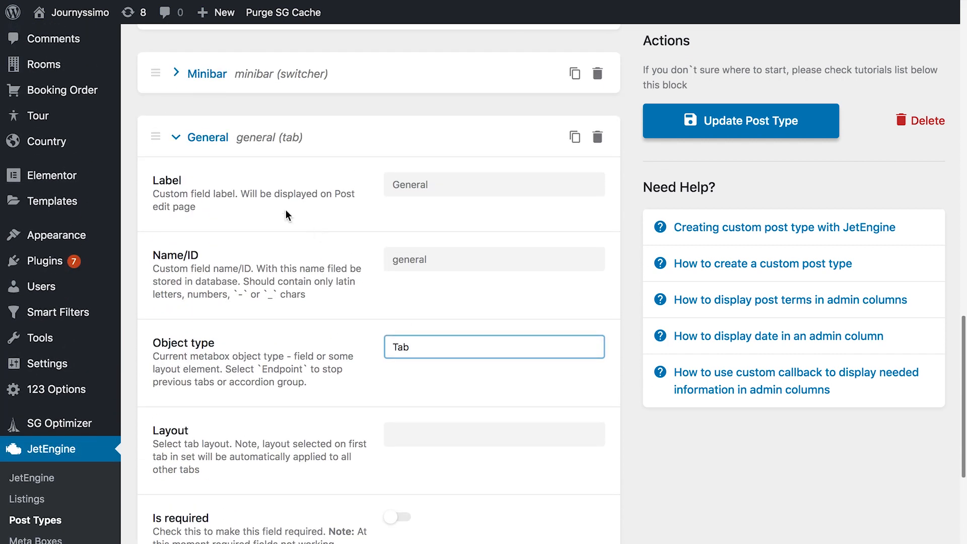
click(175, 137)
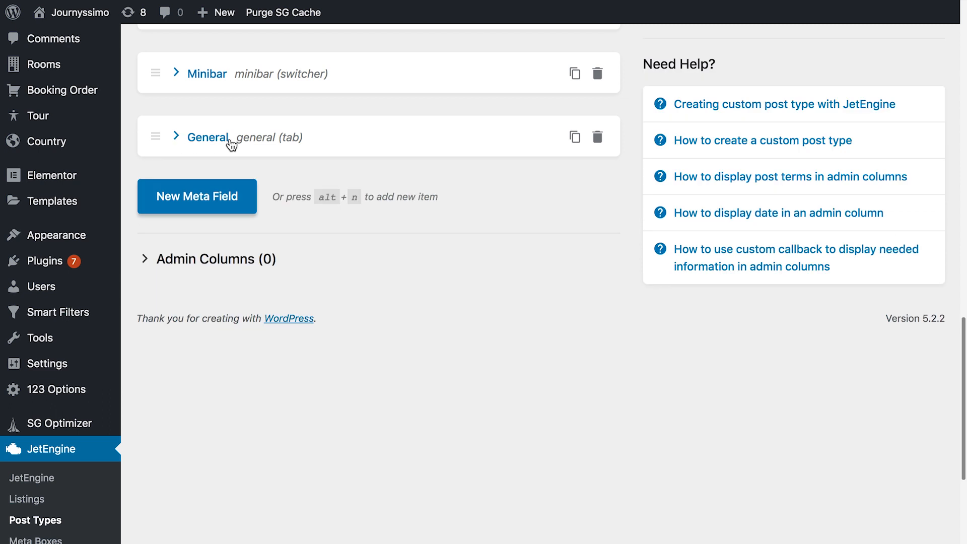
Move the General tab field to the top of the Rooms meta fields list.
scroll(up, 3)
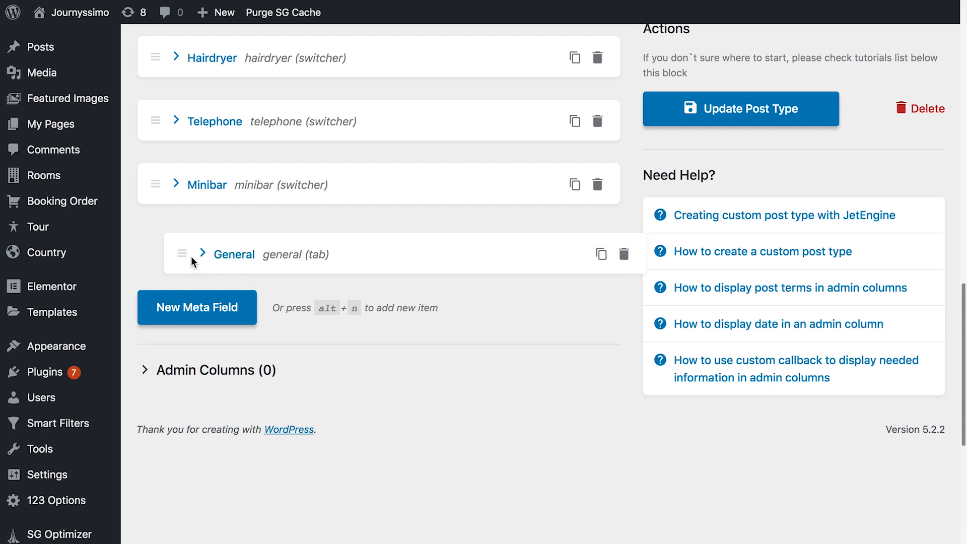
scroll(up, 3)
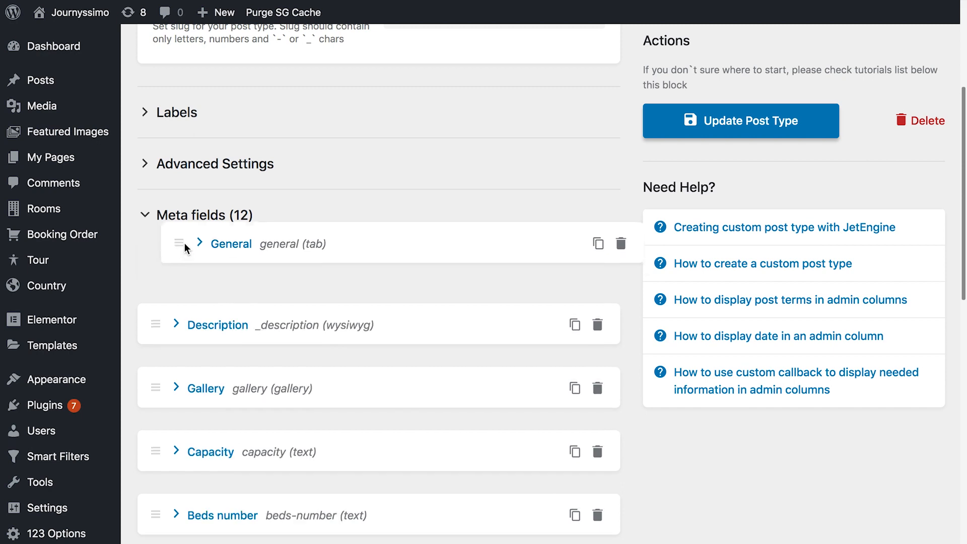
scroll(down, 3)
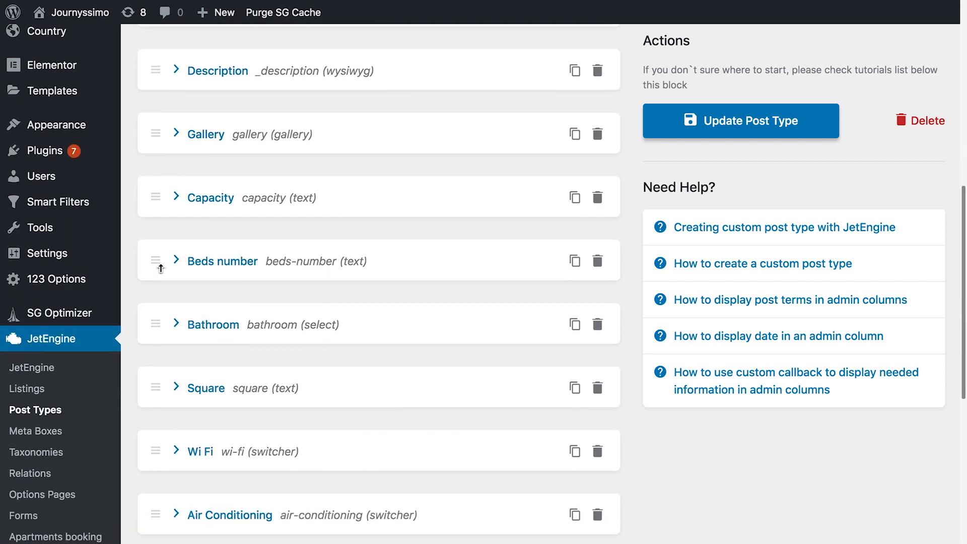
scroll(down, 3)
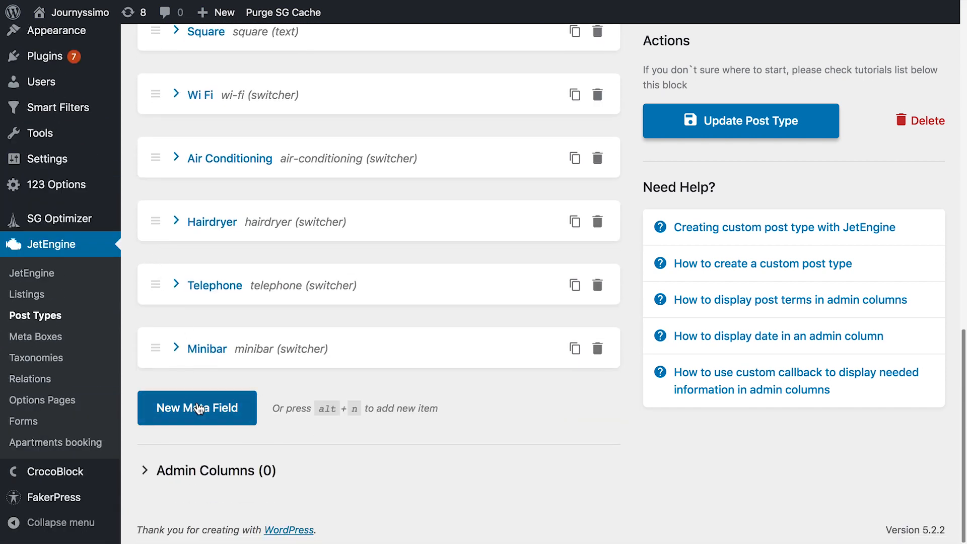
Add an Amenities meta field with object type Tab, placed above Hairdryer.
click(196, 407)
text(Amenities)
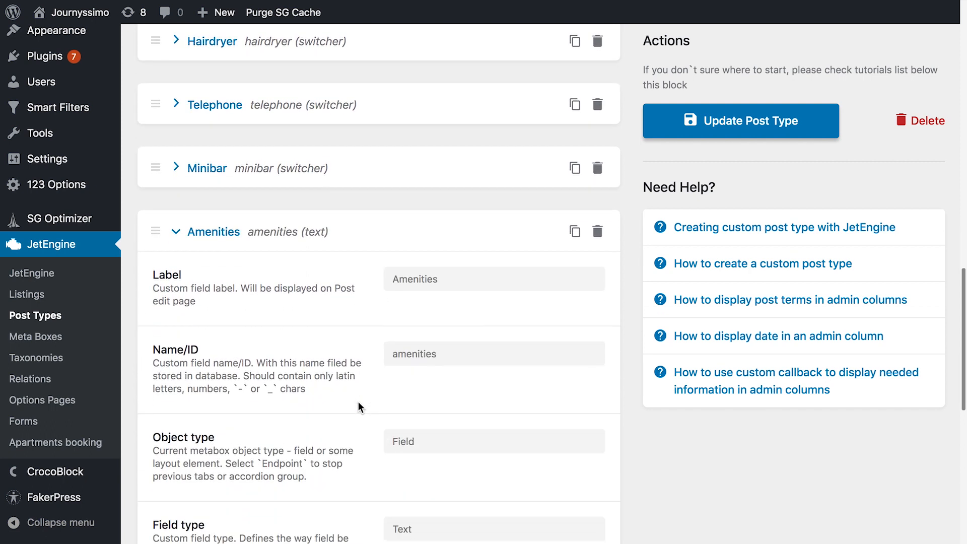
click(493, 441)
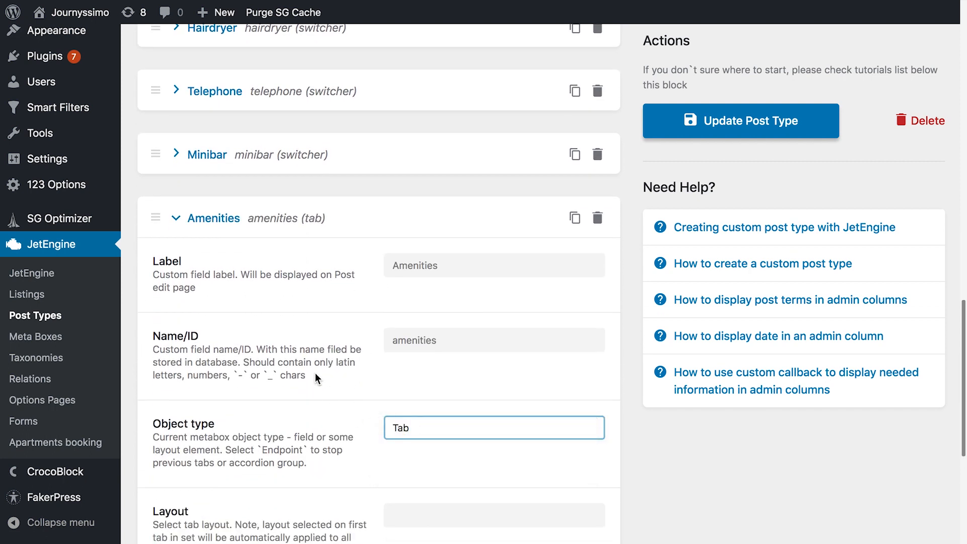
click(176, 217)
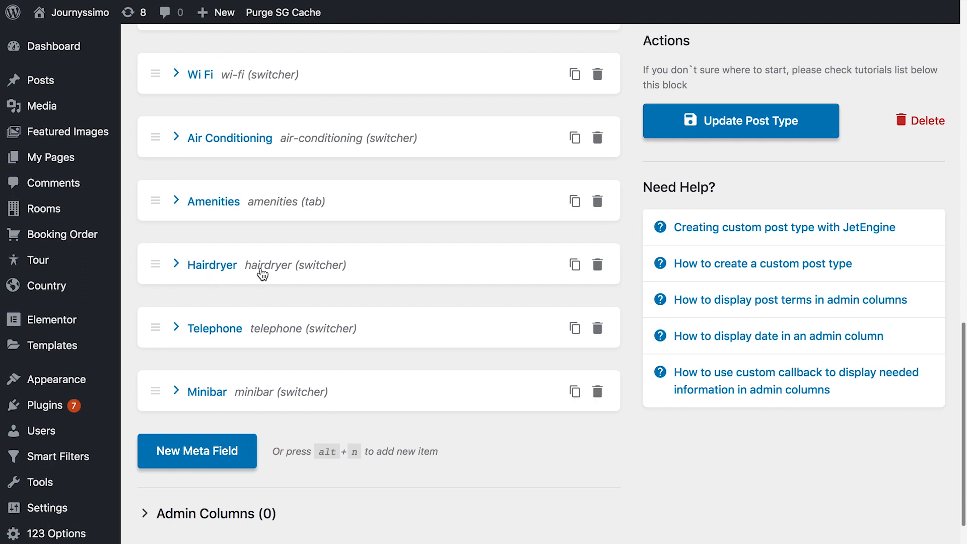
mouse_move(276, 388)
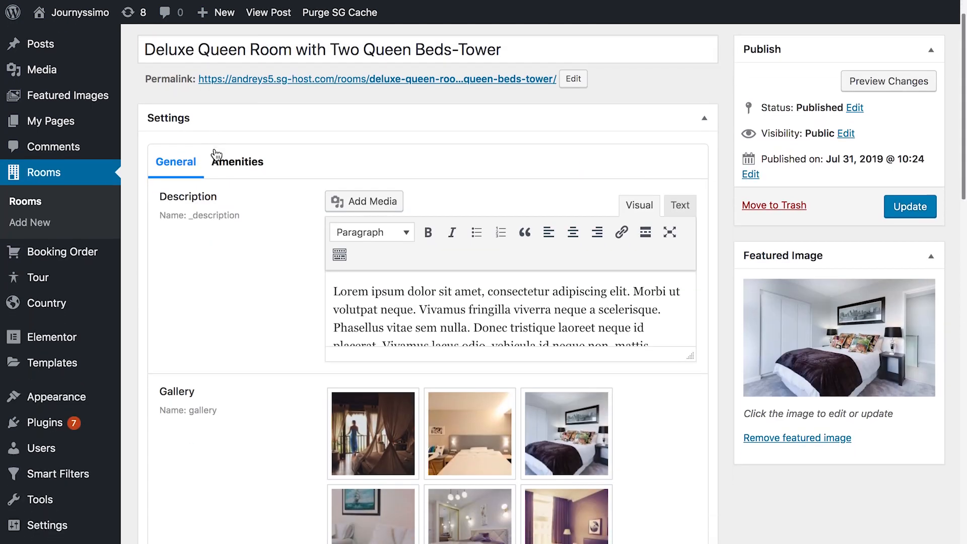
View the Deluxe Queen Room's General settings tab in the editor.
scroll(down, 3)
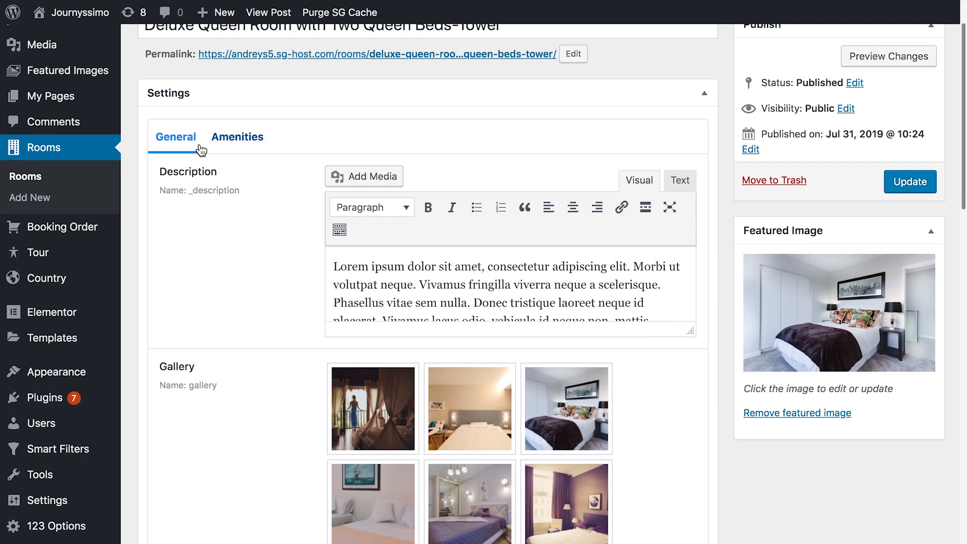
mouse_move(176, 141)
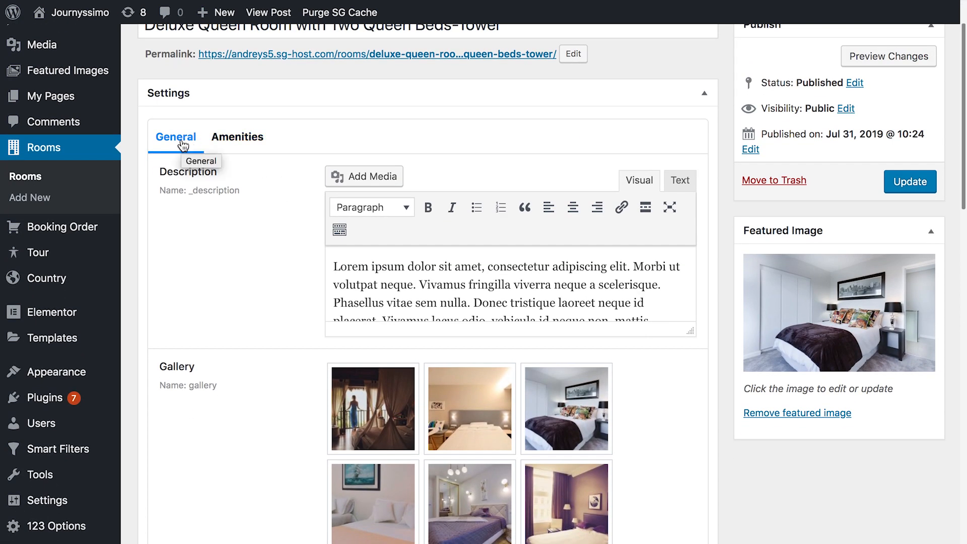
click(236, 137)
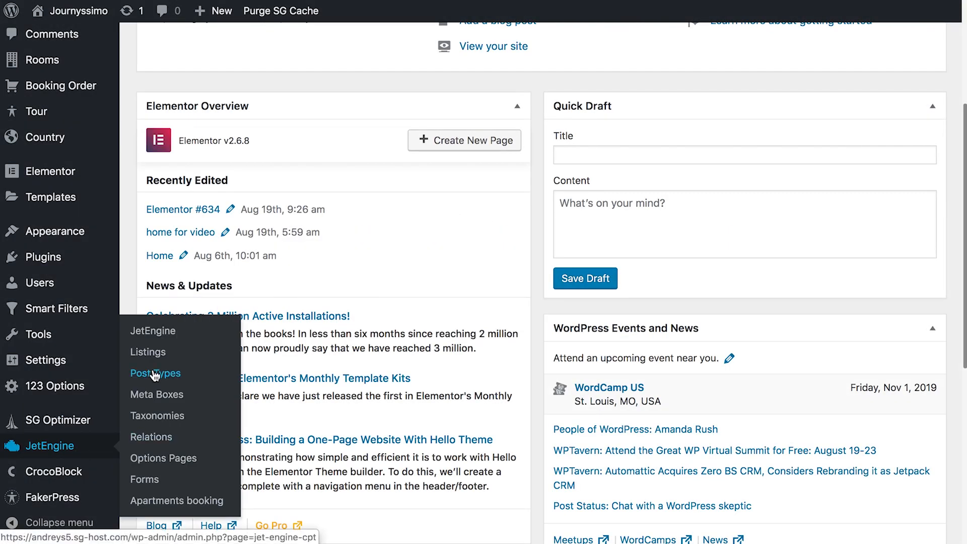
click(156, 373)
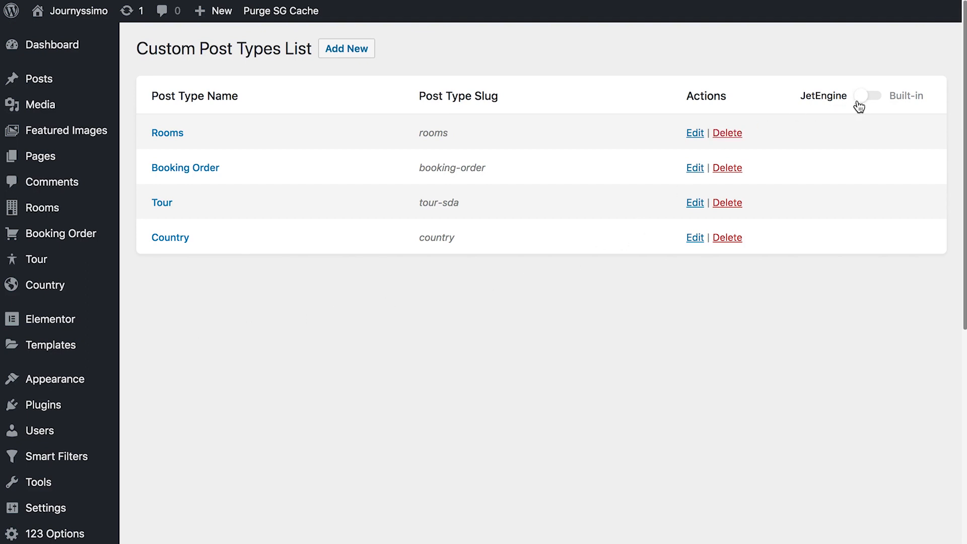
click(867, 95)
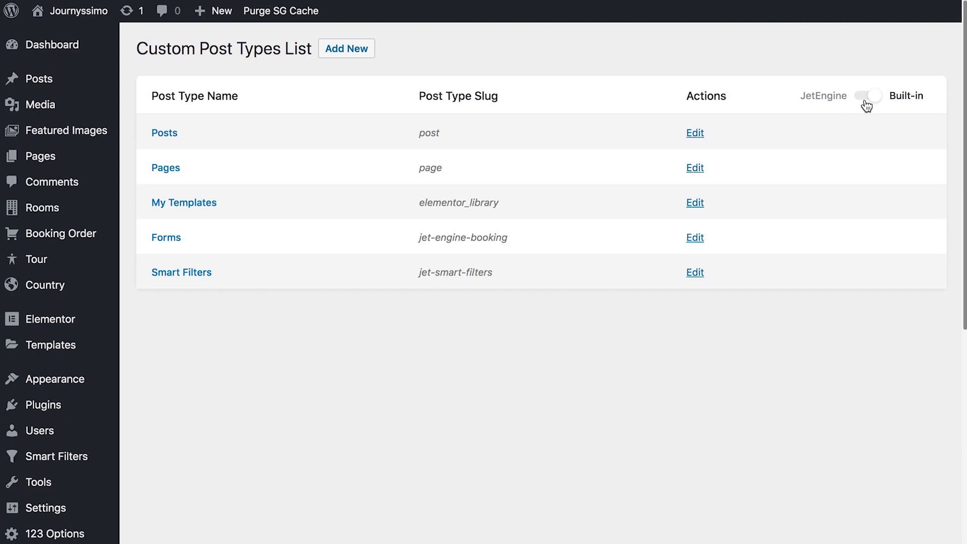
mouse_move(175, 182)
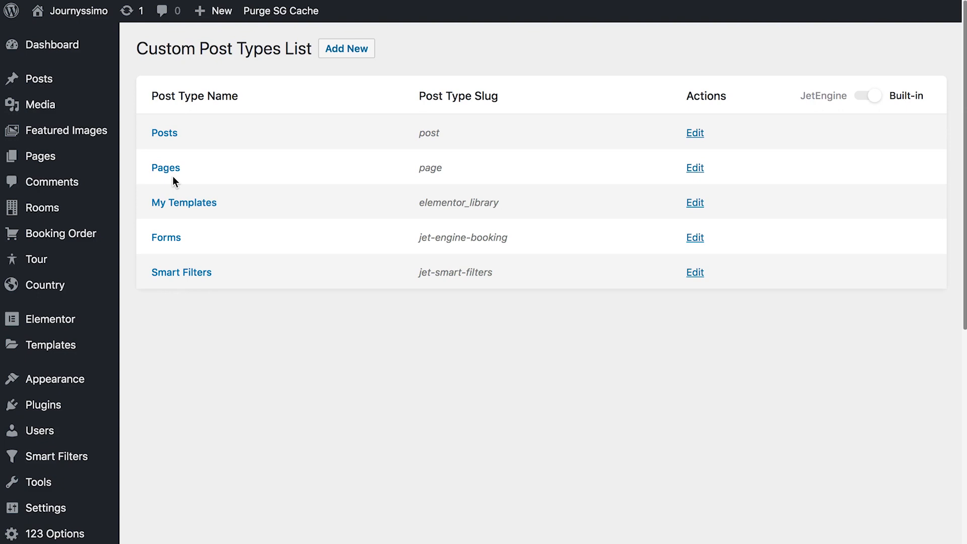
mouse_move(674, 155)
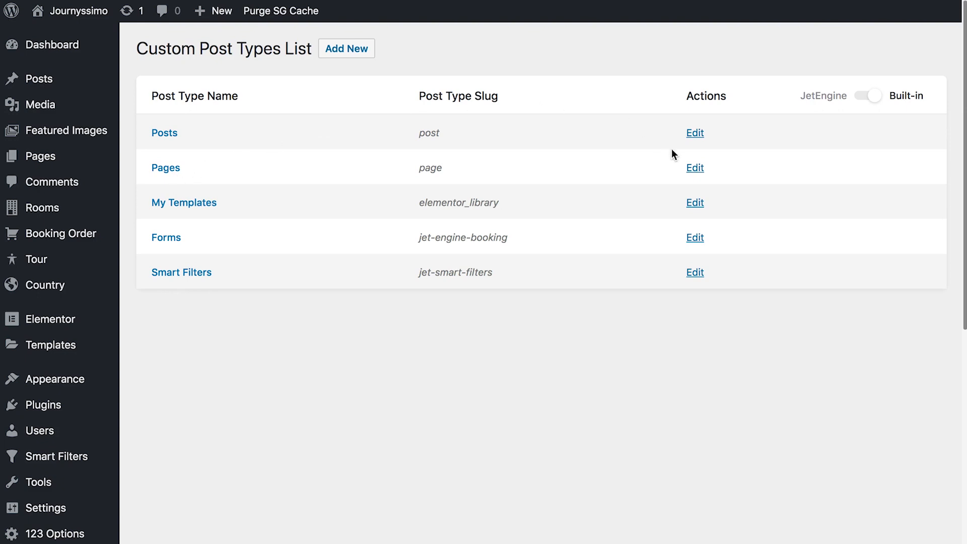
click(694, 168)
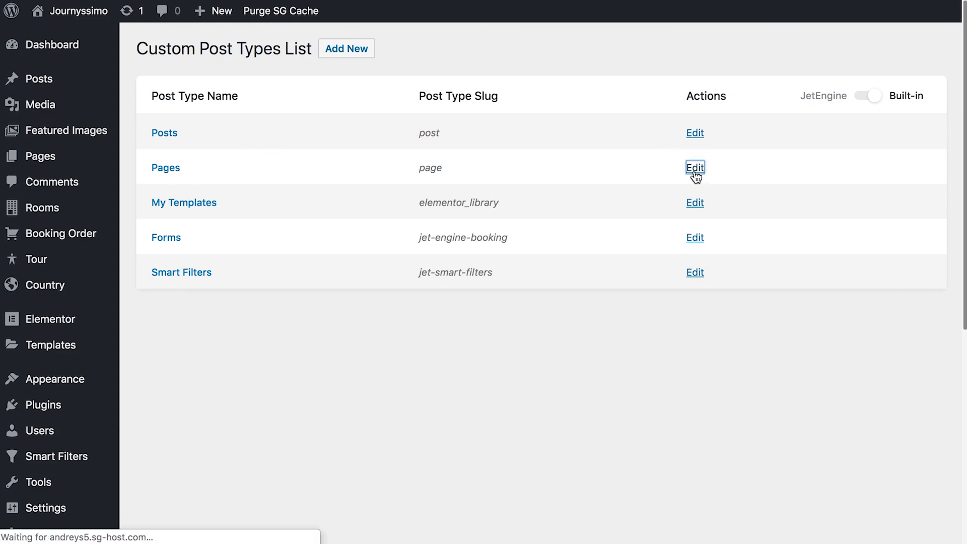
click(694, 167)
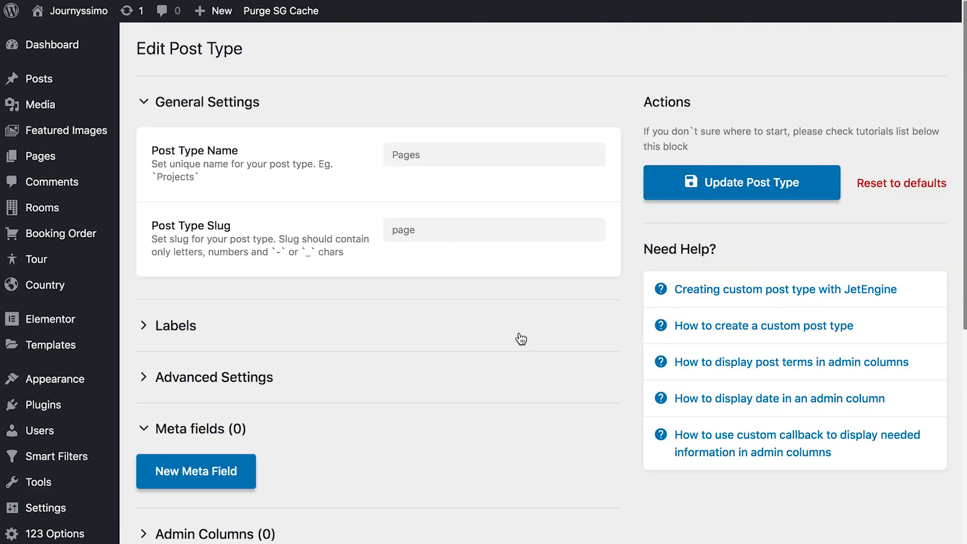
scroll(down, 3)
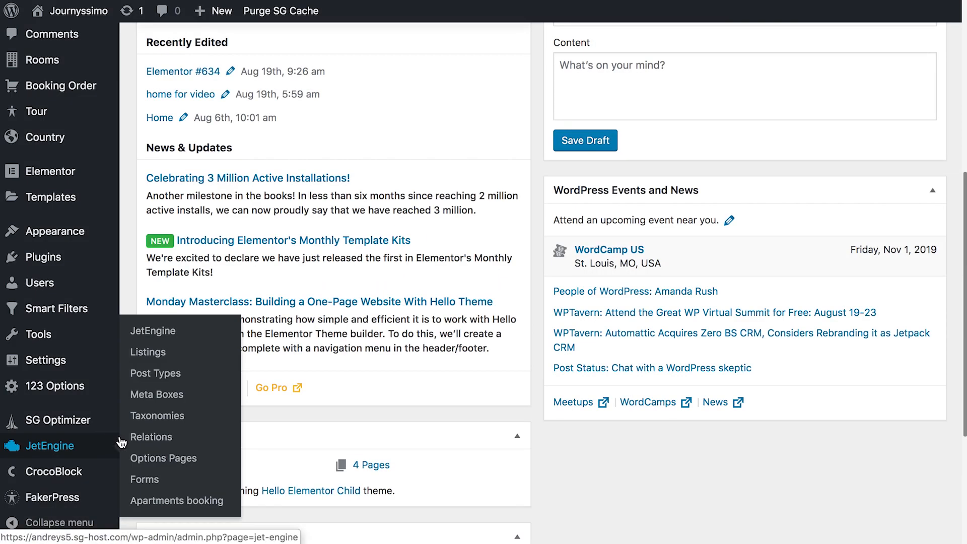
Create a new JetEngine options page named Contact Info.
click(162, 457)
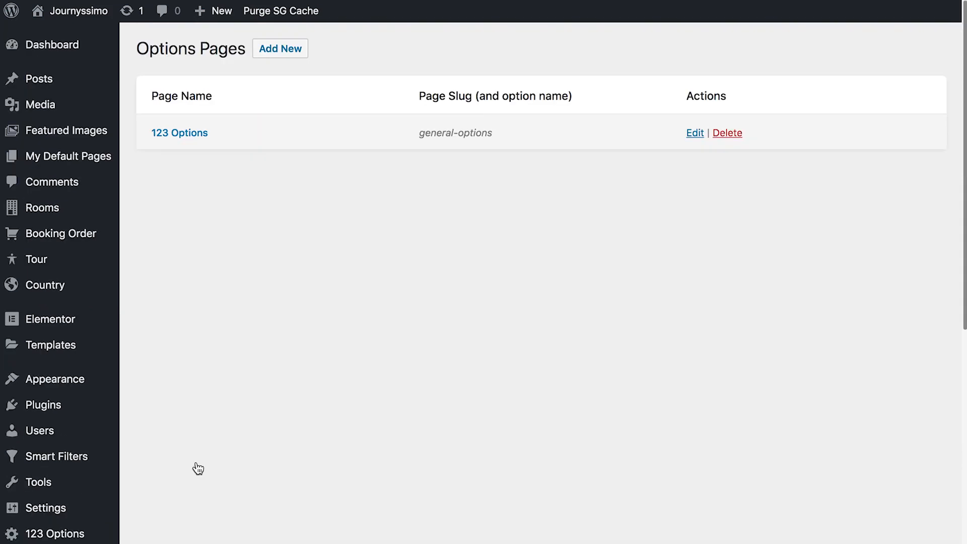
mouse_move(233, 377)
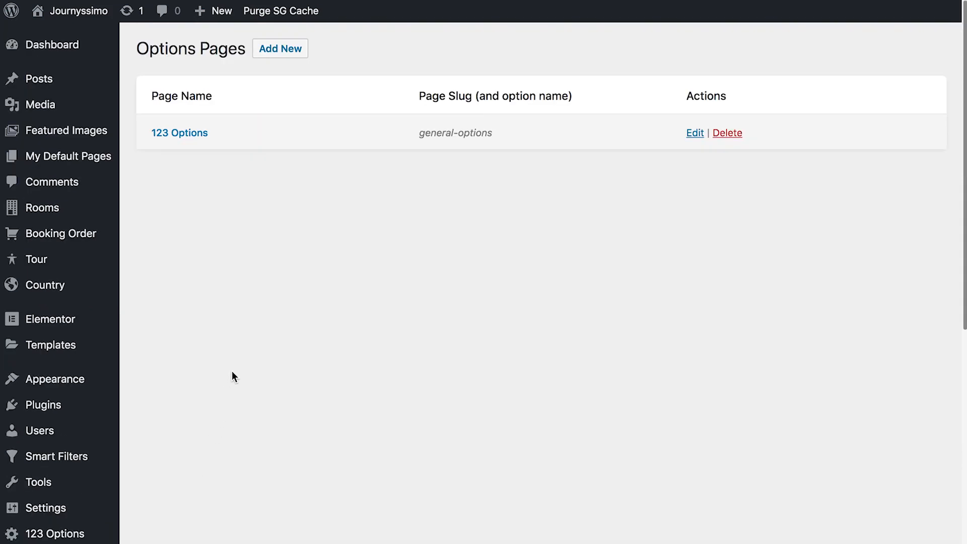
mouse_move(244, 315)
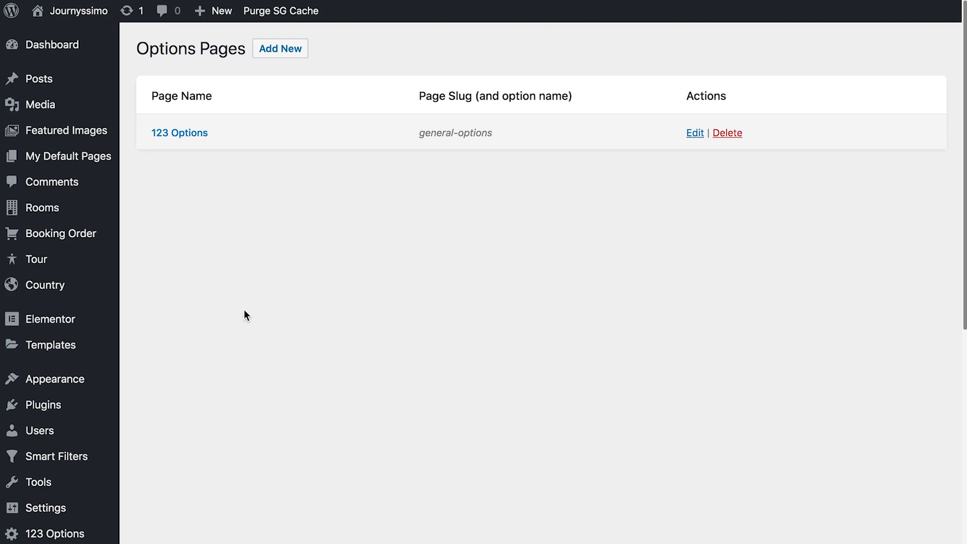
click(279, 49)
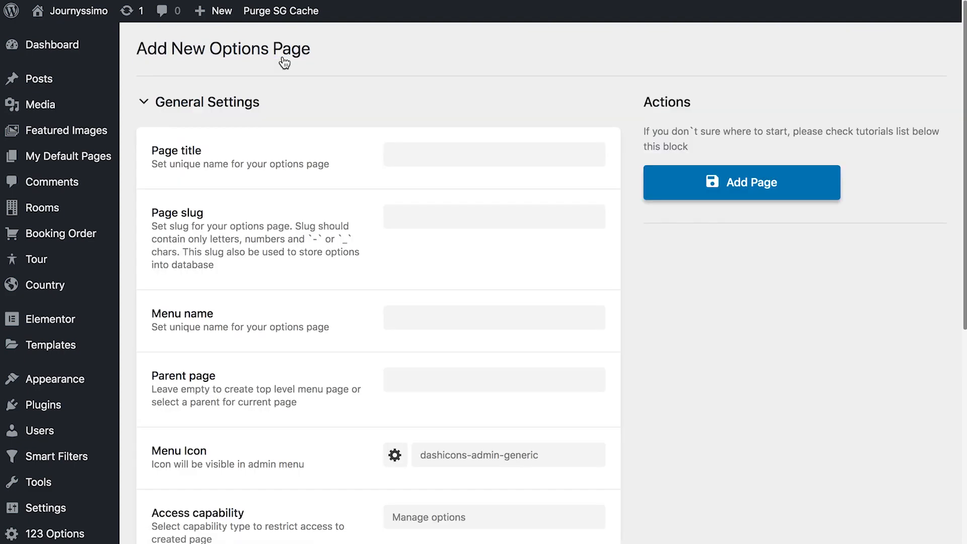
text(Contact Info)
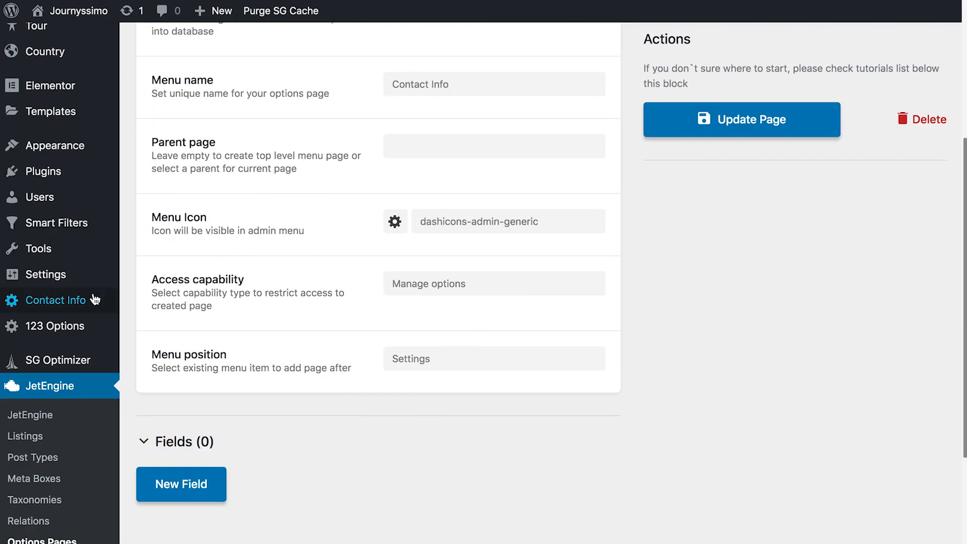
mouse_move(55, 300)
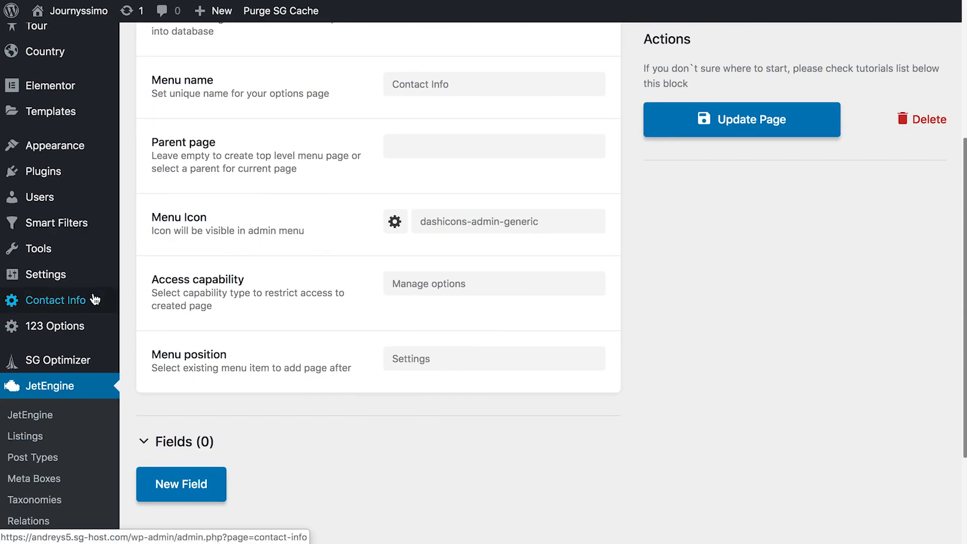
Add an Address text field and a second field to the options page.
scroll(down, 3)
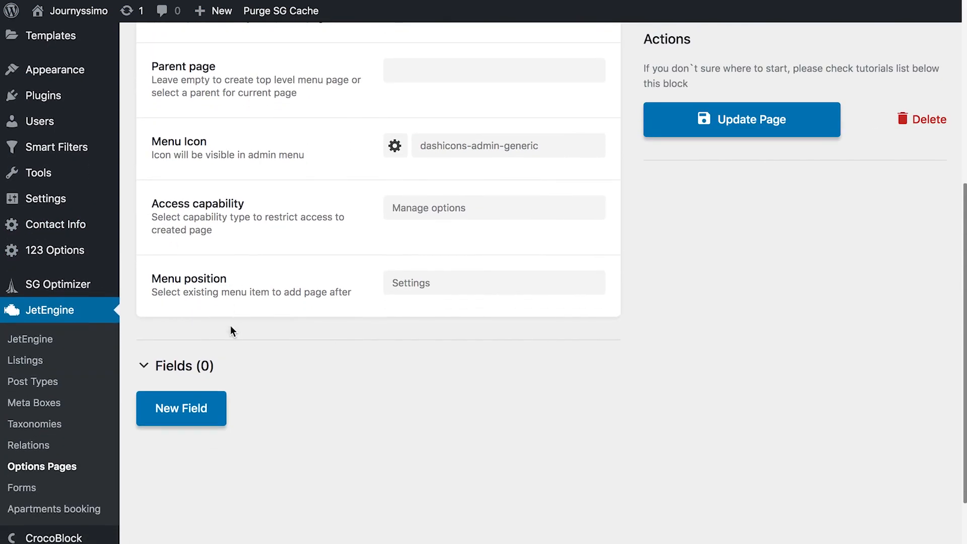
click(181, 408)
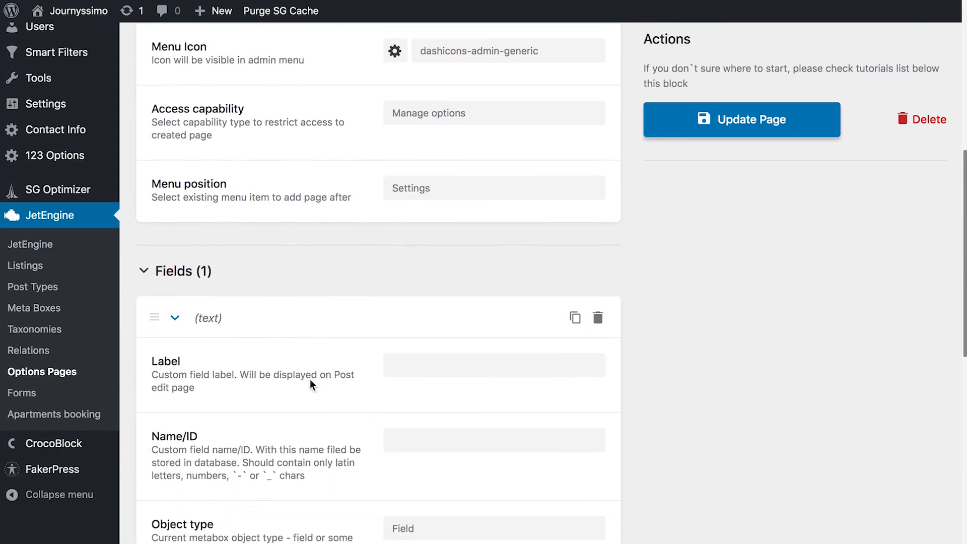
scroll(down, 3)
text(Address)
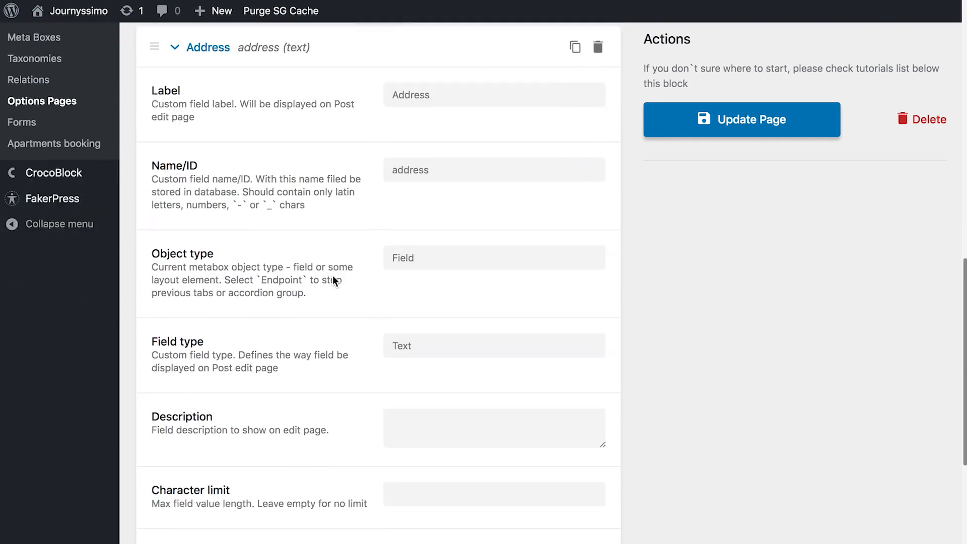
scroll(down, 3)
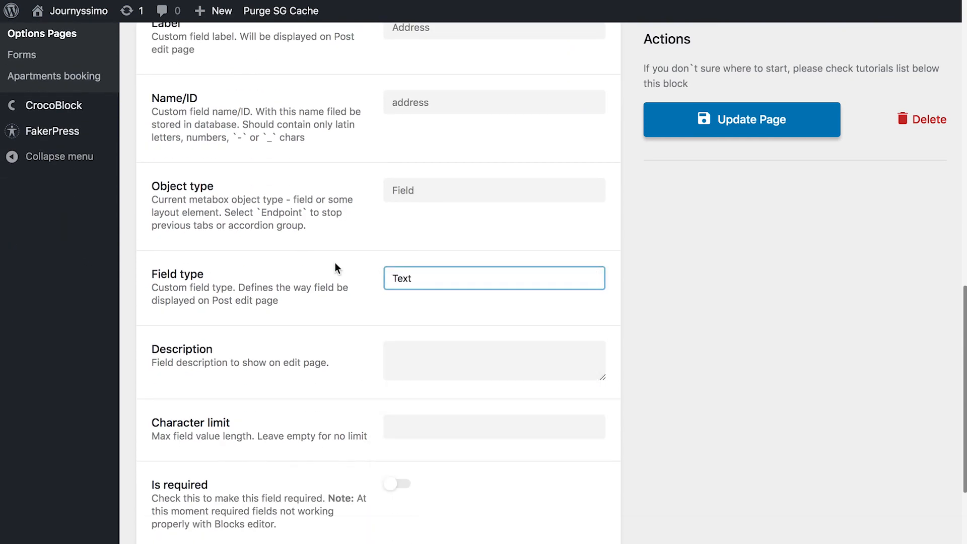
scroll(down, 3)
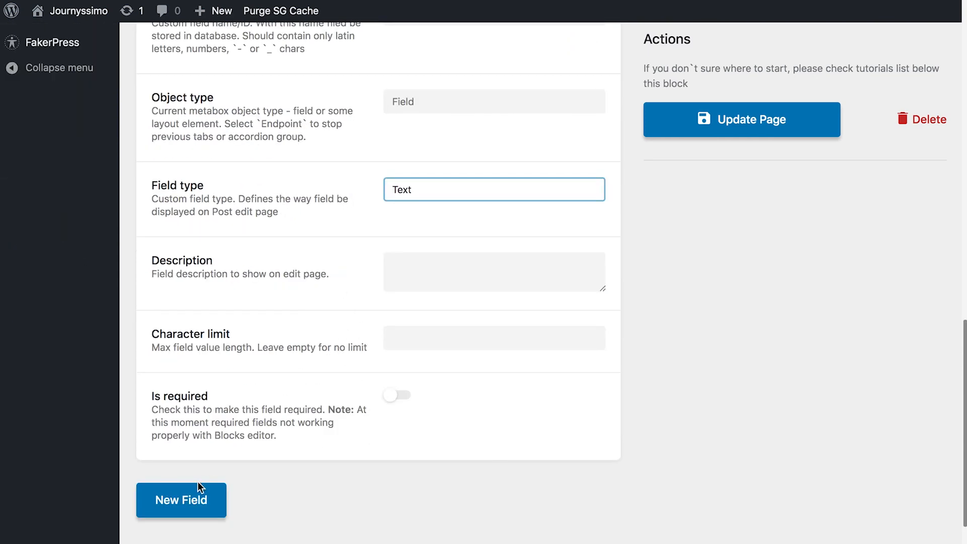
click(181, 499)
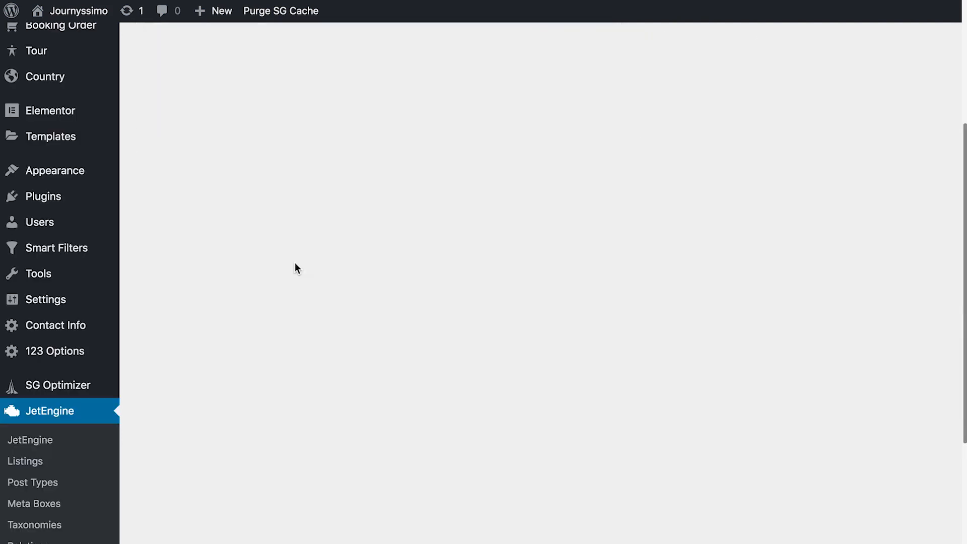
mouse_move(56, 325)
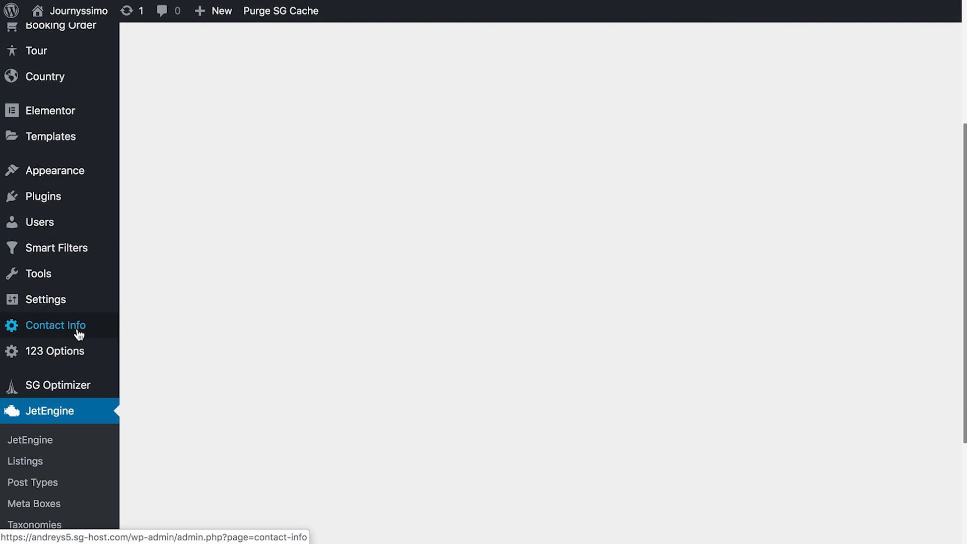
click(56, 325)
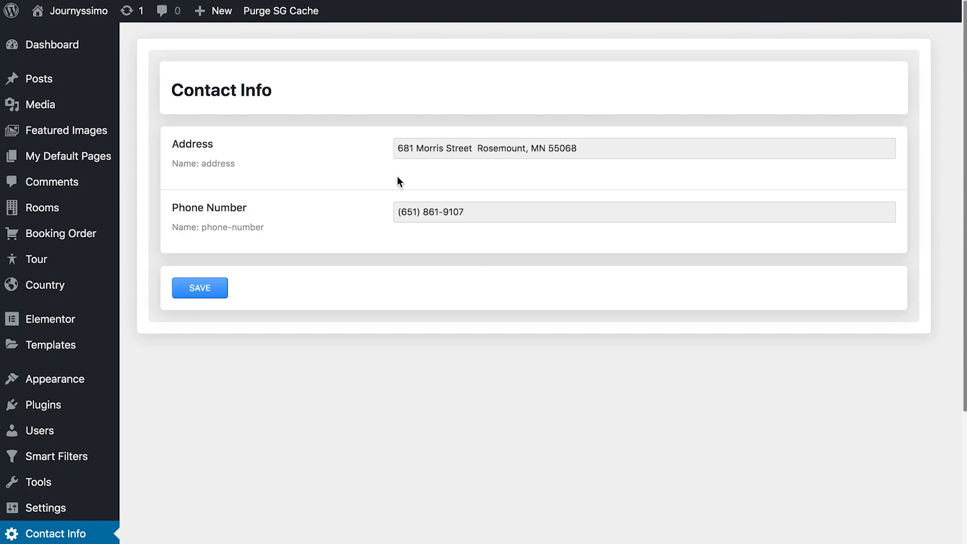
click(200, 287)
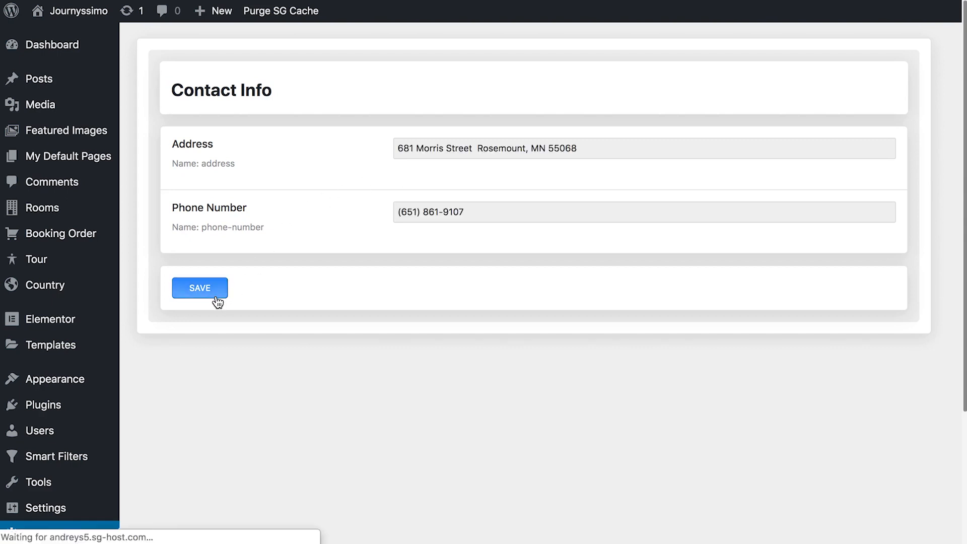
click(199, 288)
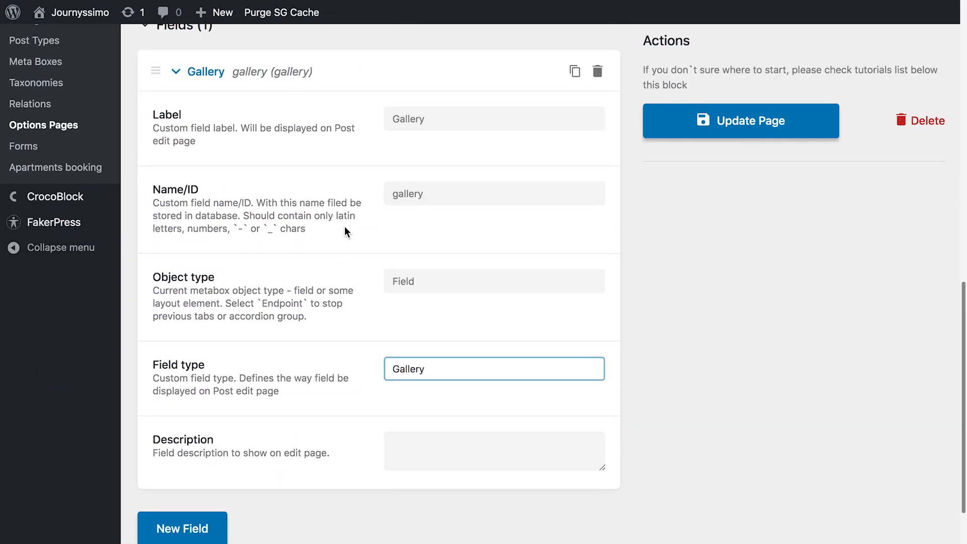
Open Choose Media on the Gallery field and select a bedroom photo.
click(739, 121)
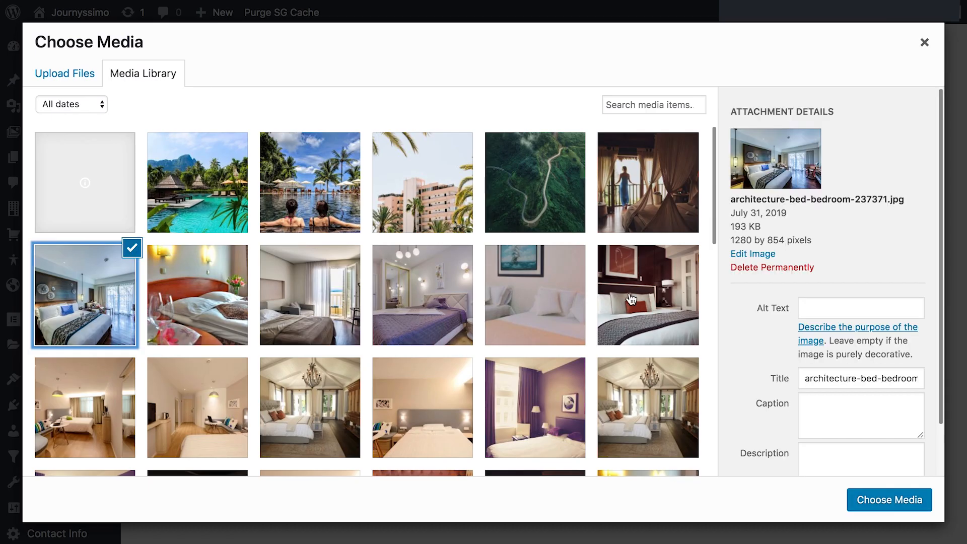
click(888, 499)
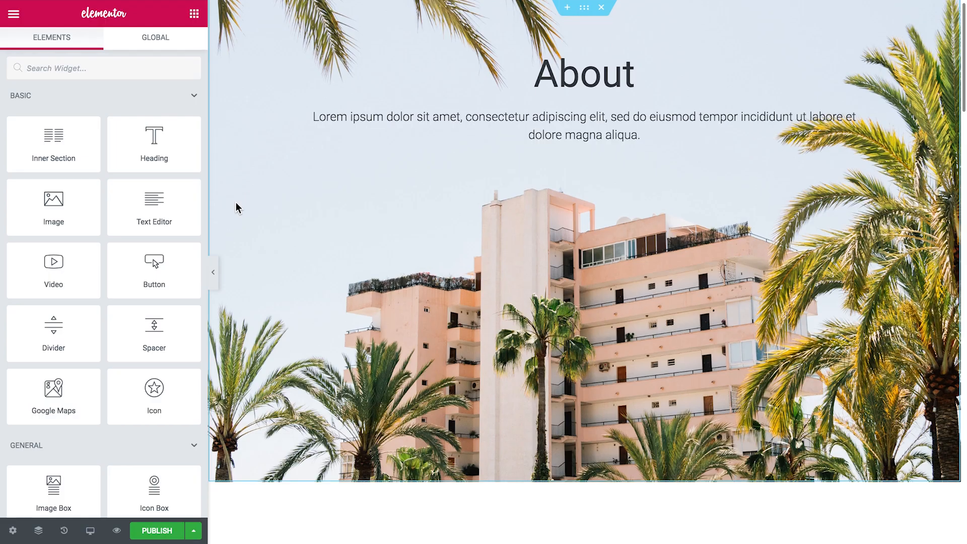
Add a dynamic field showing the Address option with an icon, then preview the contact page.
scroll(down, 3)
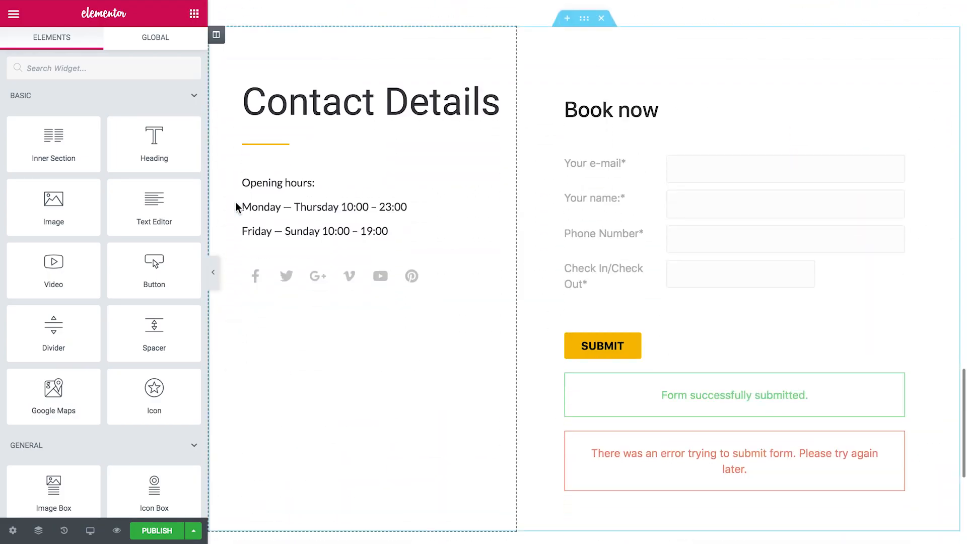
text(dyna)
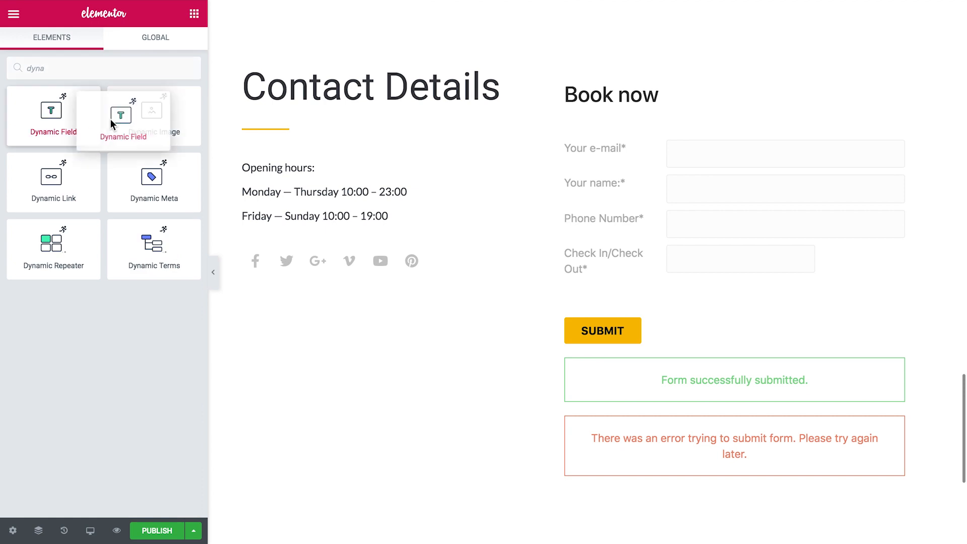
click(122, 118)
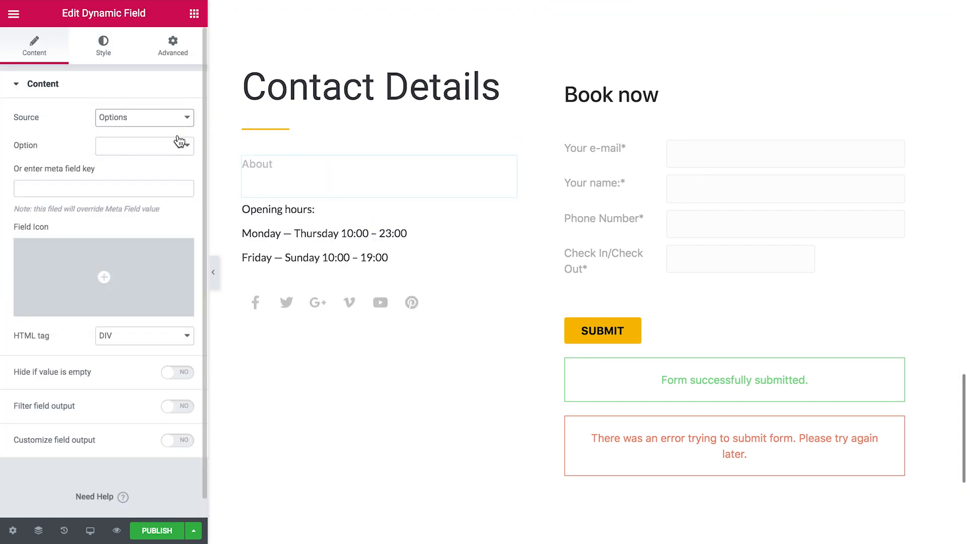
click(144, 145)
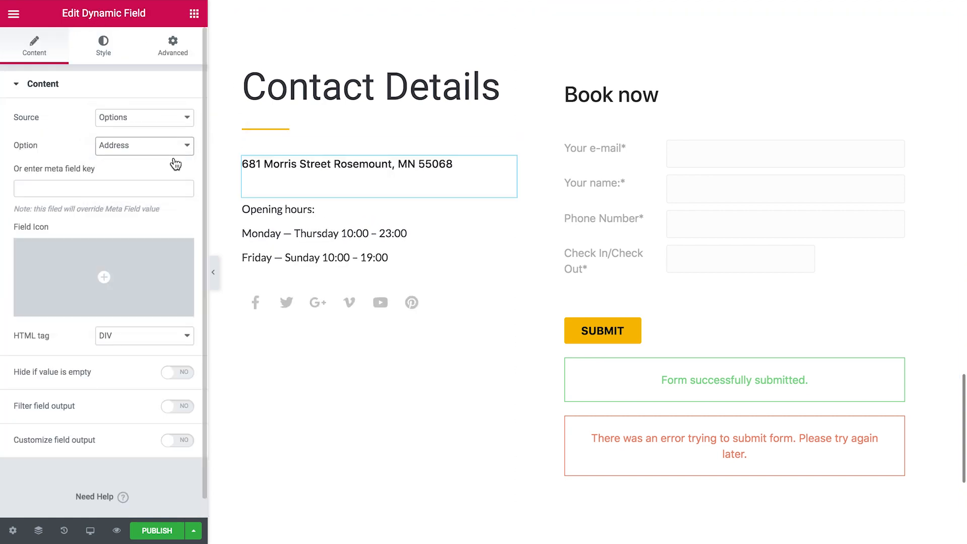
click(103, 277)
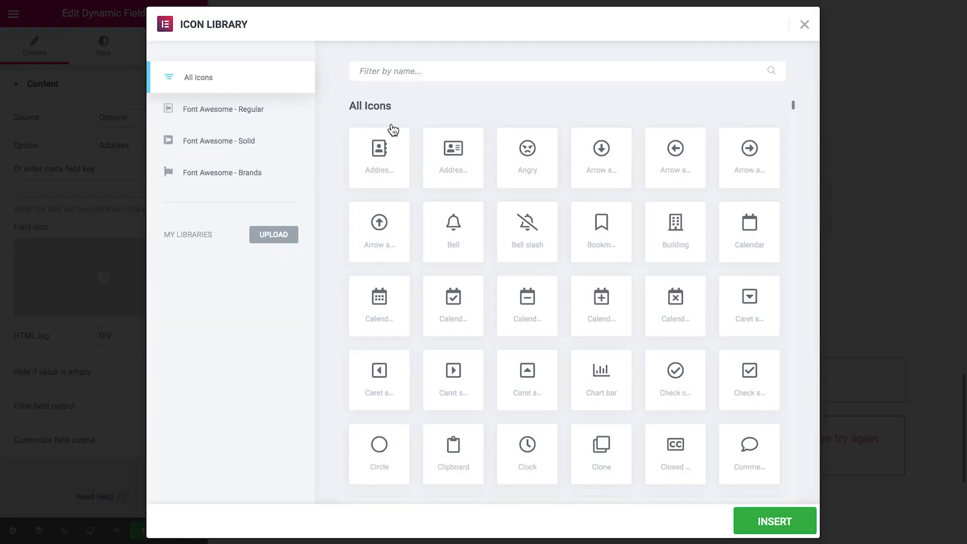
click(805, 25)
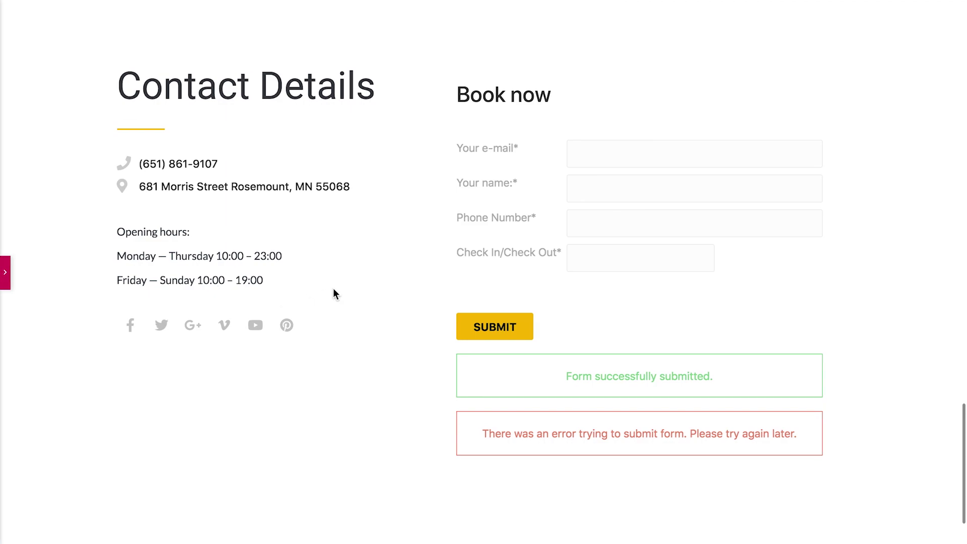
scroll(down, 3)
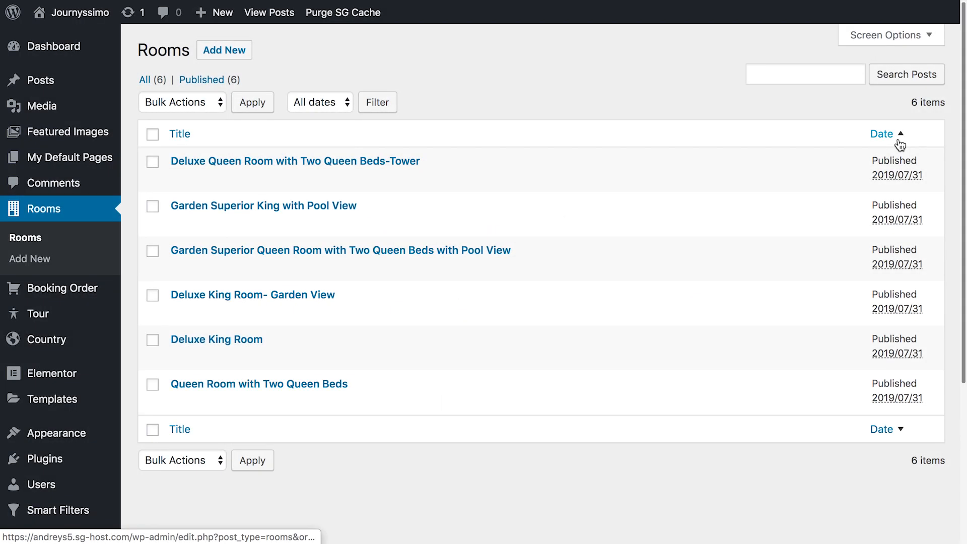
mouse_move(880, 134)
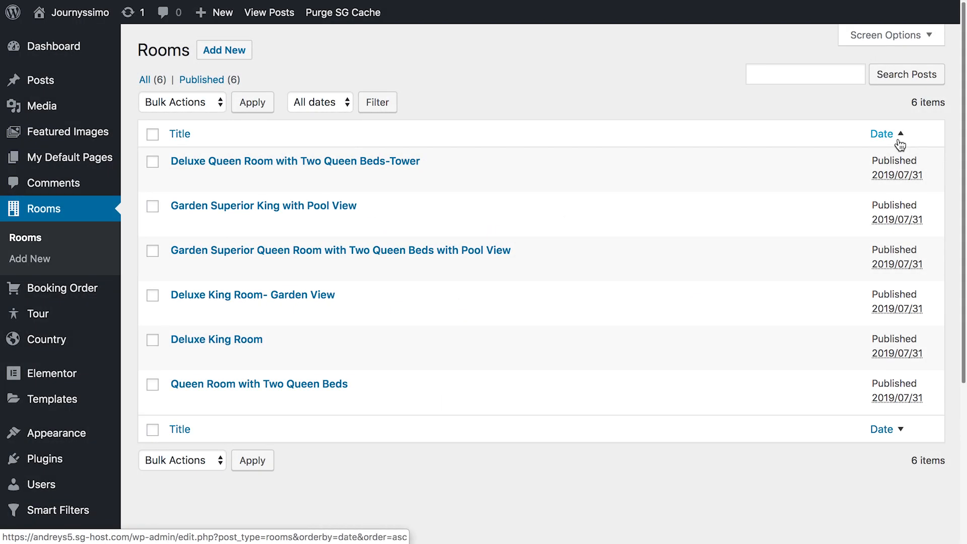
Sort the Rooms posts ascending by the Date column.
click(881, 134)
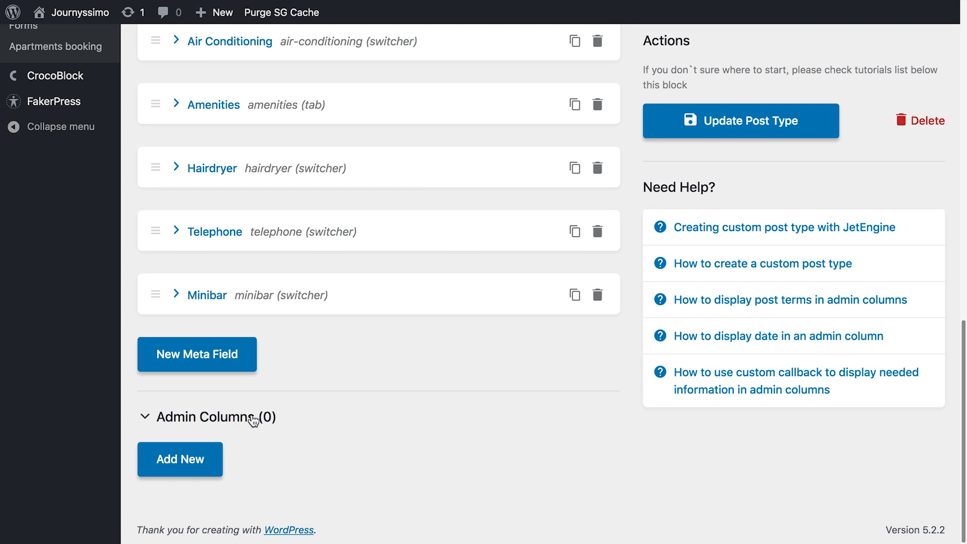
Add a Capacity admin column reading the capacity meta value at order 2, sortable numerically.
click(179, 459)
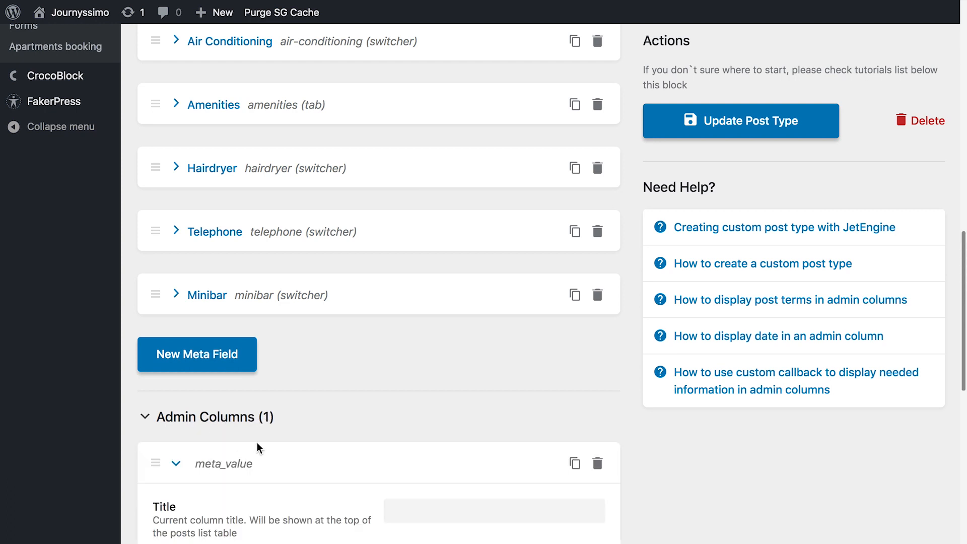
scroll(down, 3)
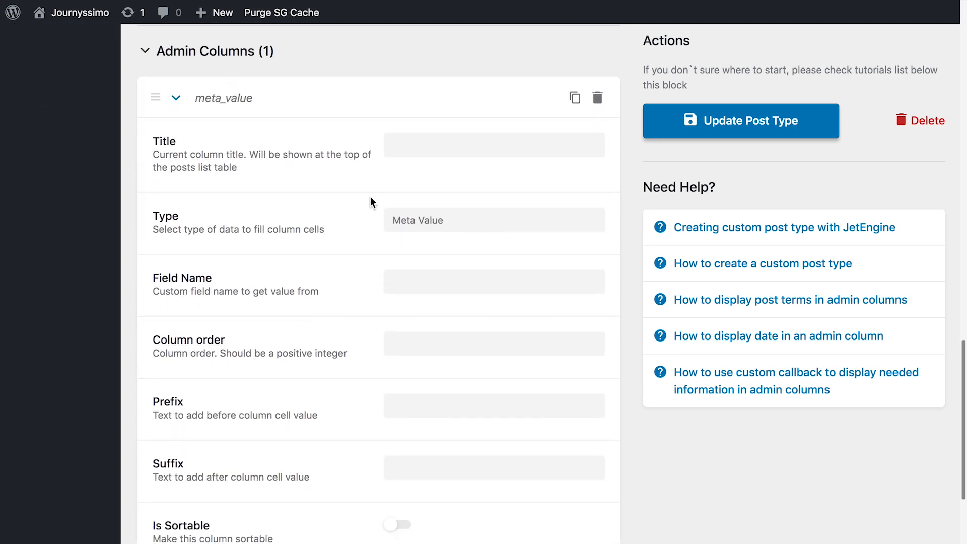
text(Capacity)
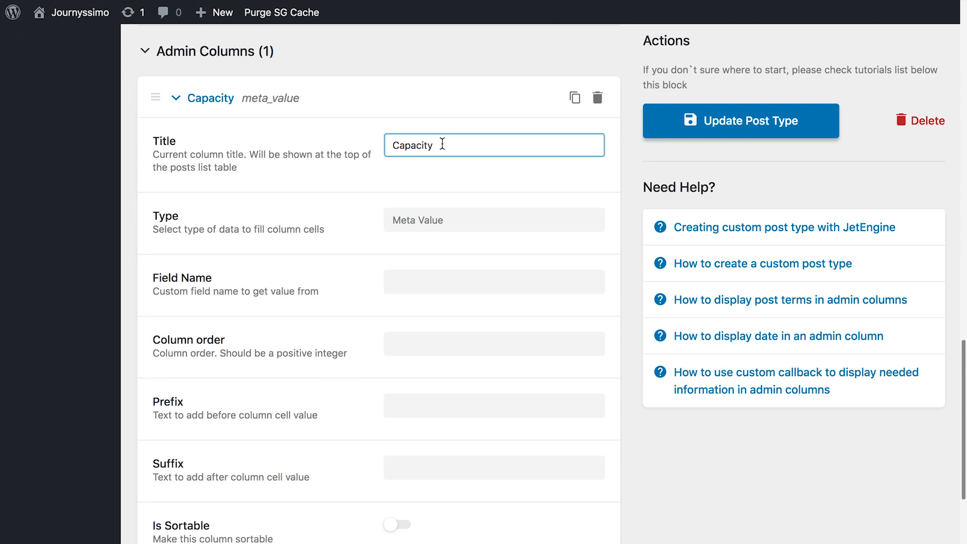
click(493, 220)
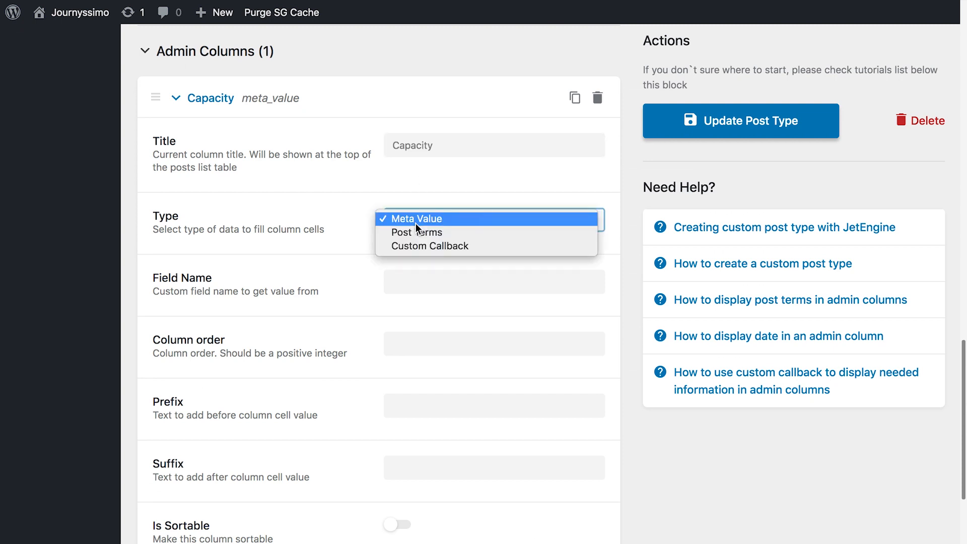
click(419, 219)
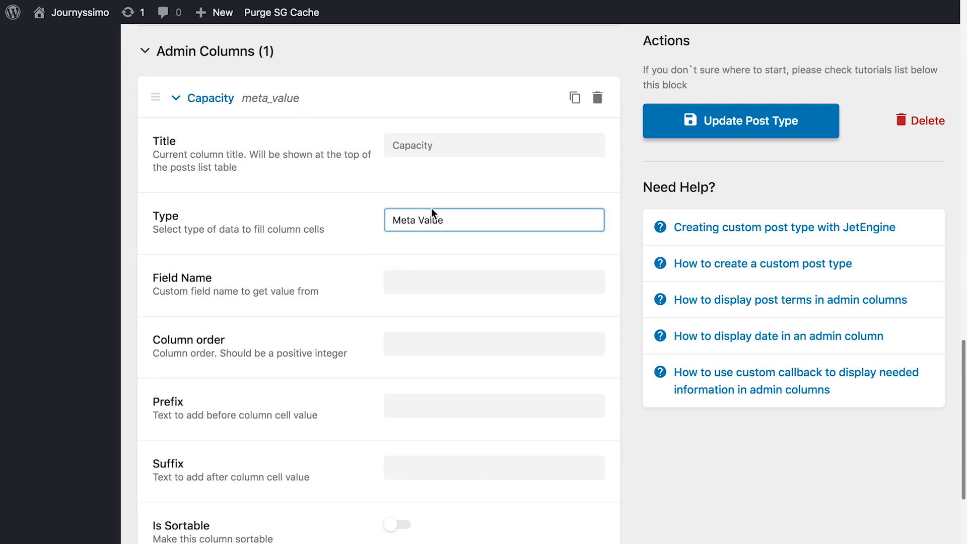
text(capacity)
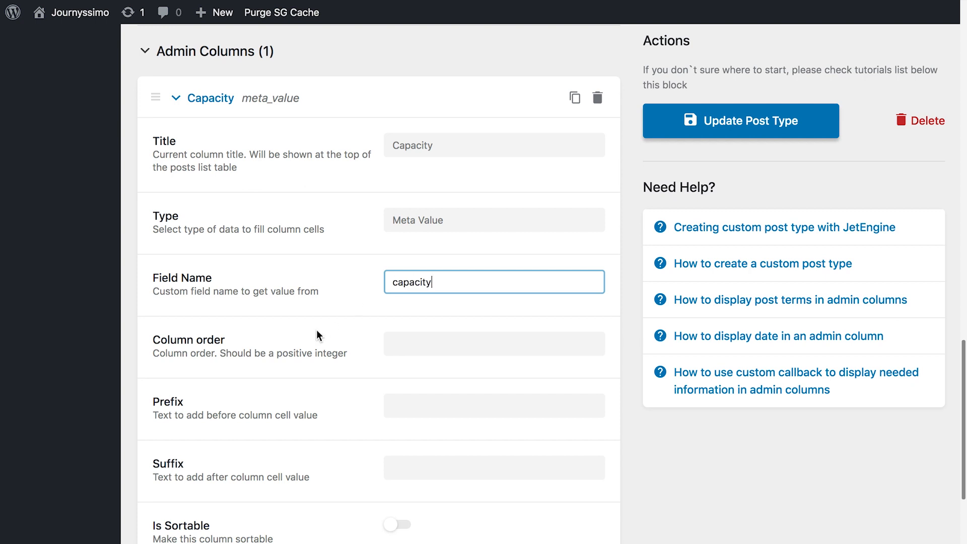
text(2)
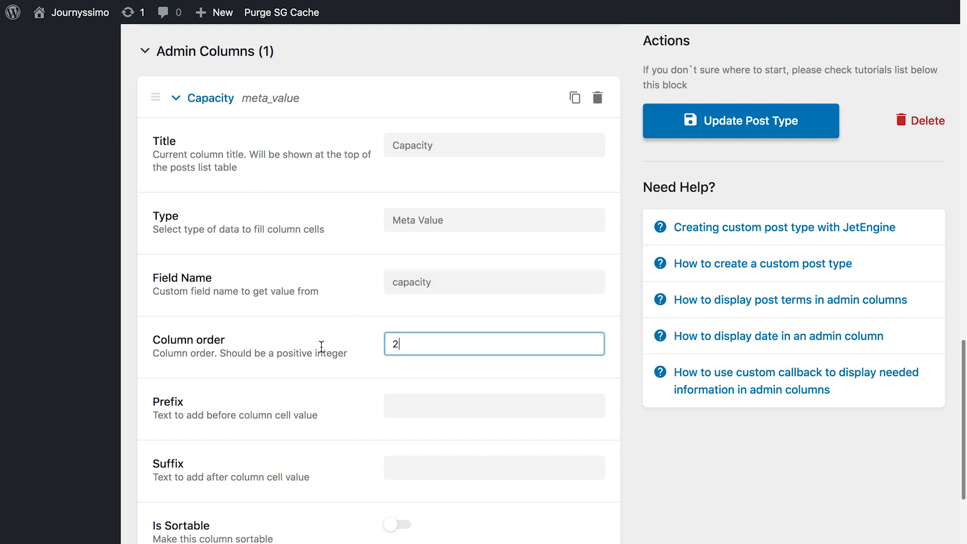
scroll(down, 3)
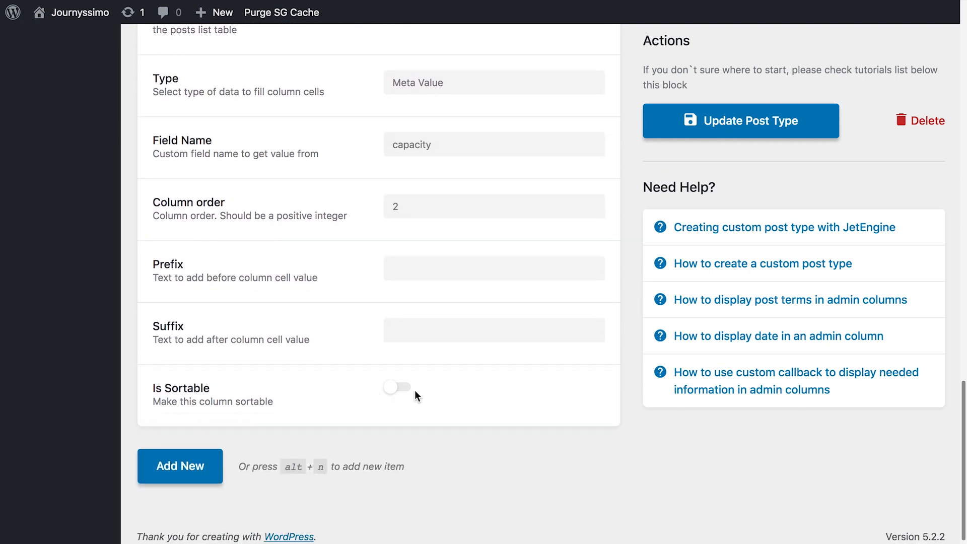
click(396, 387)
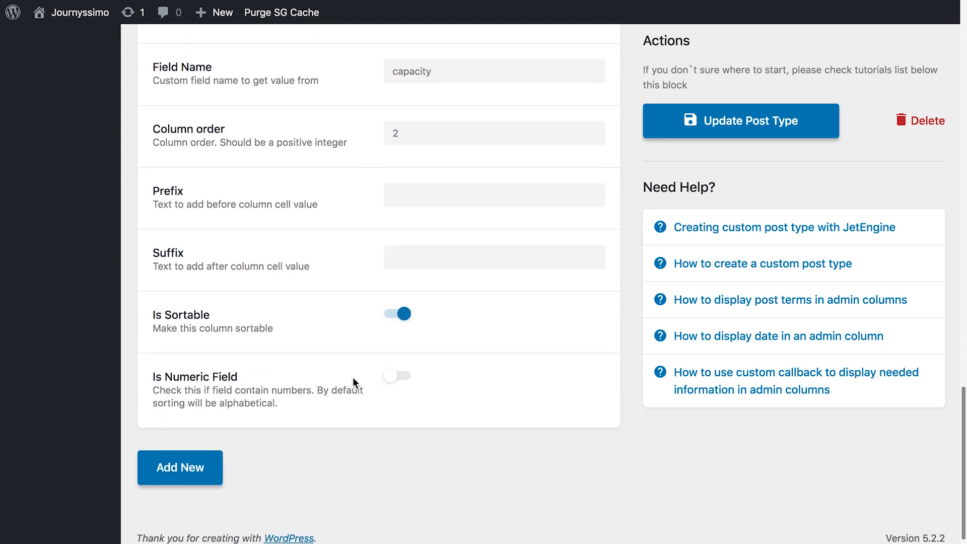
click(396, 374)
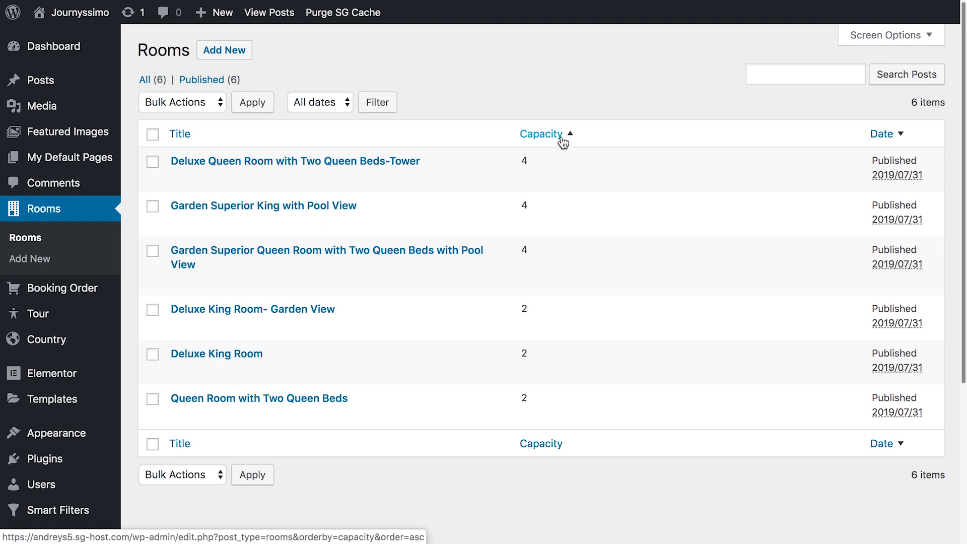
Sort the Rooms posts list ascending by the Capacity column.
click(540, 134)
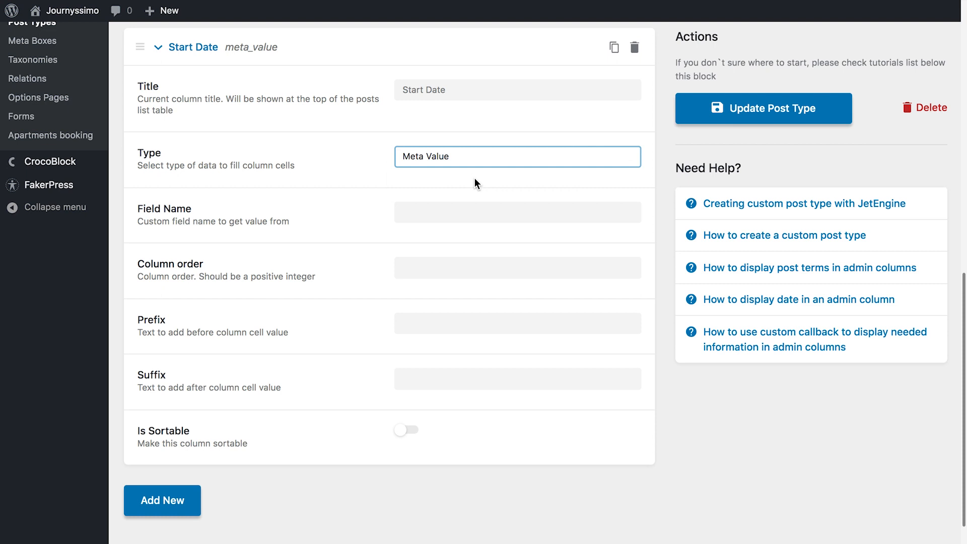
Set the Start Date column to callback jet_engine_custom_cb_date using start-date and F j, Y.
click(516, 156)
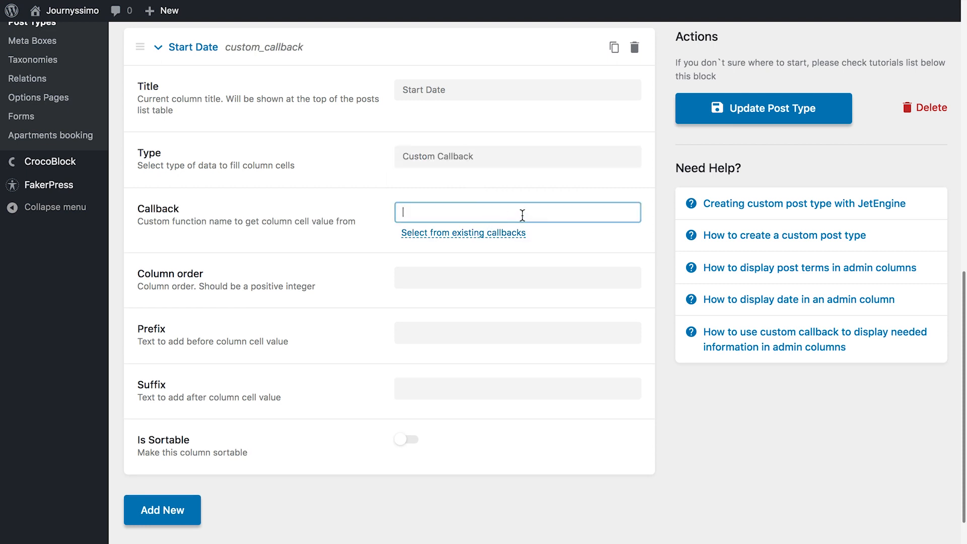
click(462, 233)
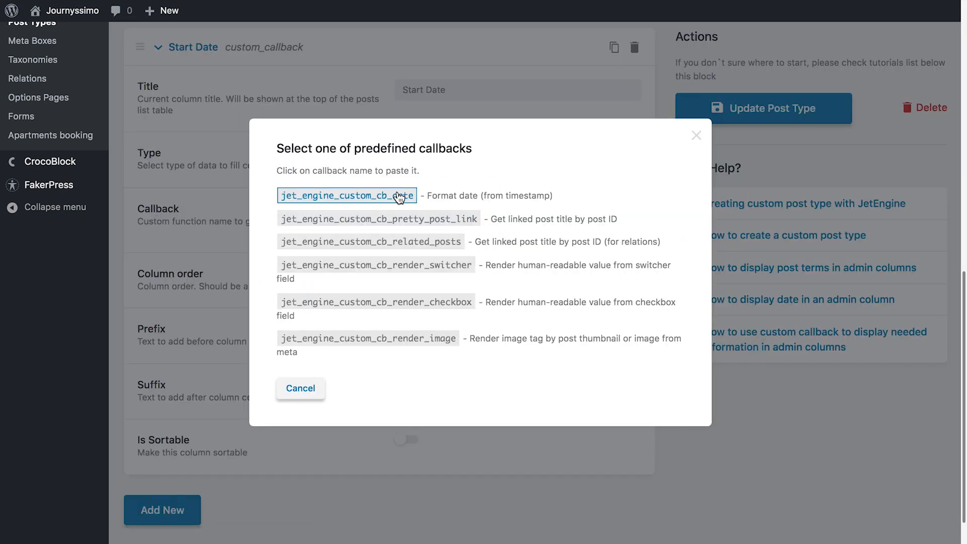
click(347, 195)
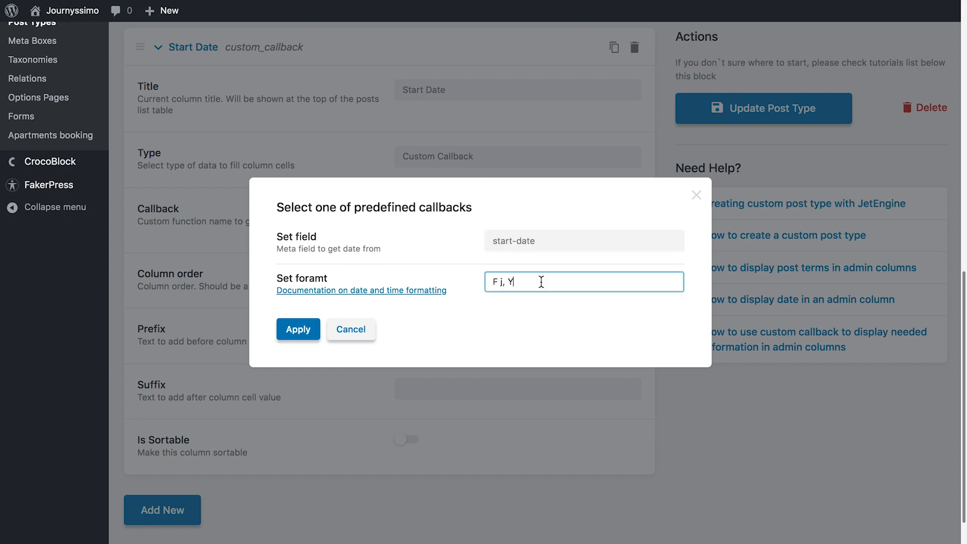
click(298, 329)
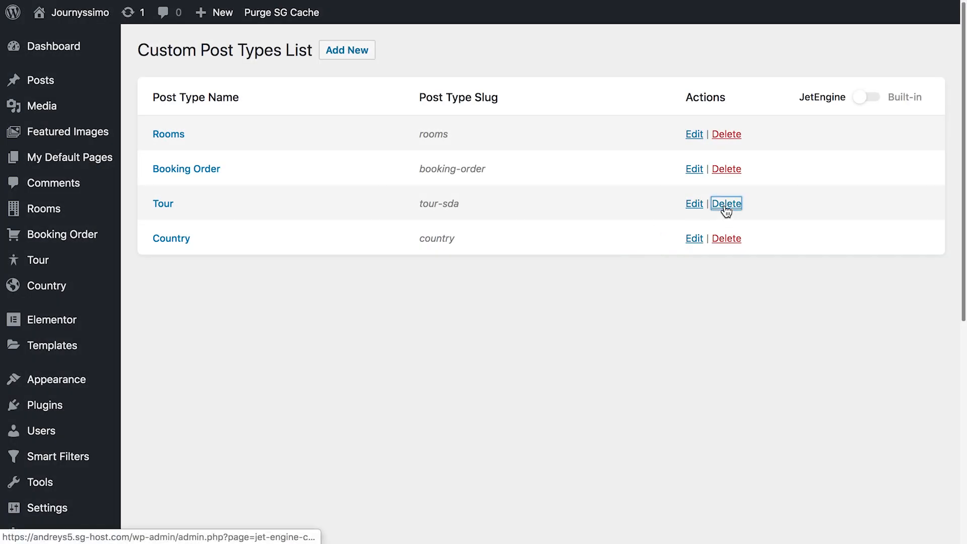
Start deleting the Tour post type from the JetEngine Post Types list.
click(725, 203)
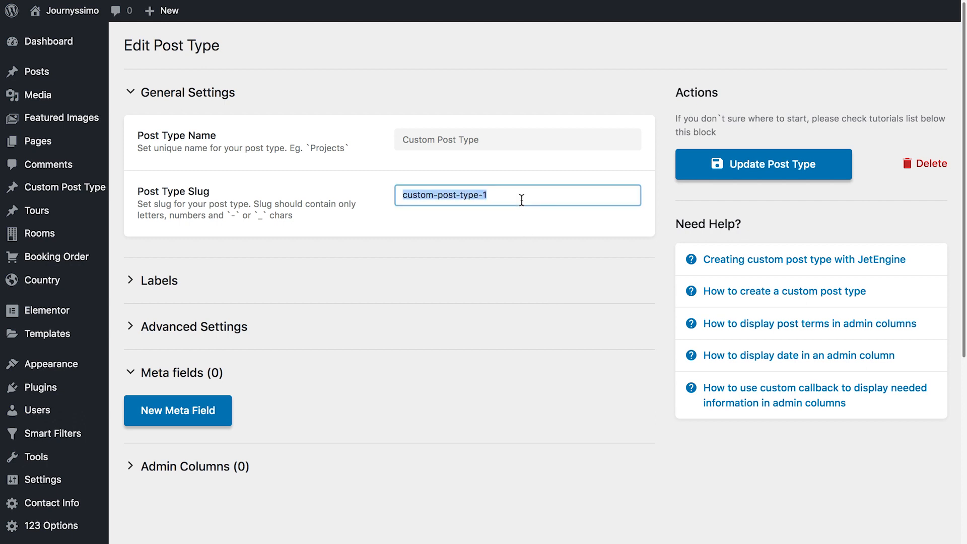
Change the post type slug to new-slug with Update Posts enabled, and save.
text(new-slug)
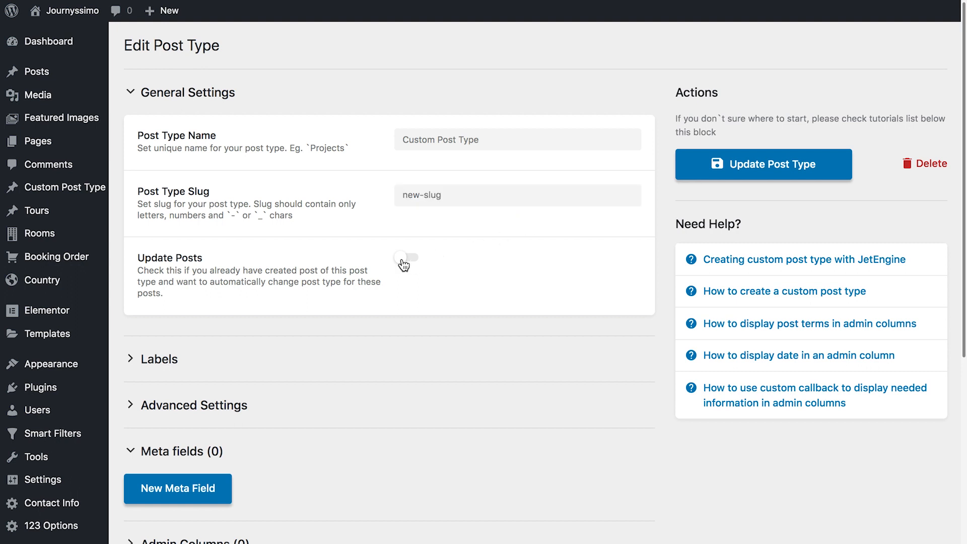
click(406, 257)
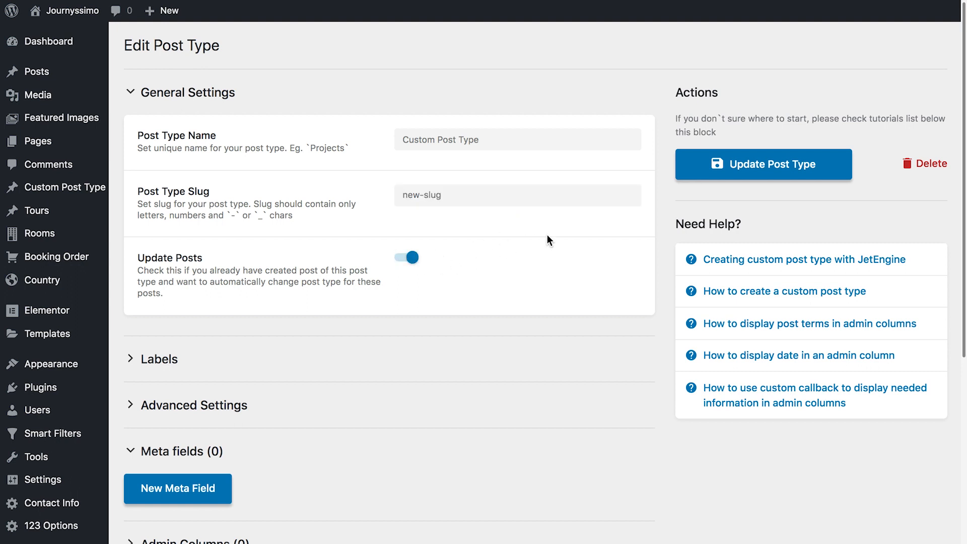
click(762, 165)
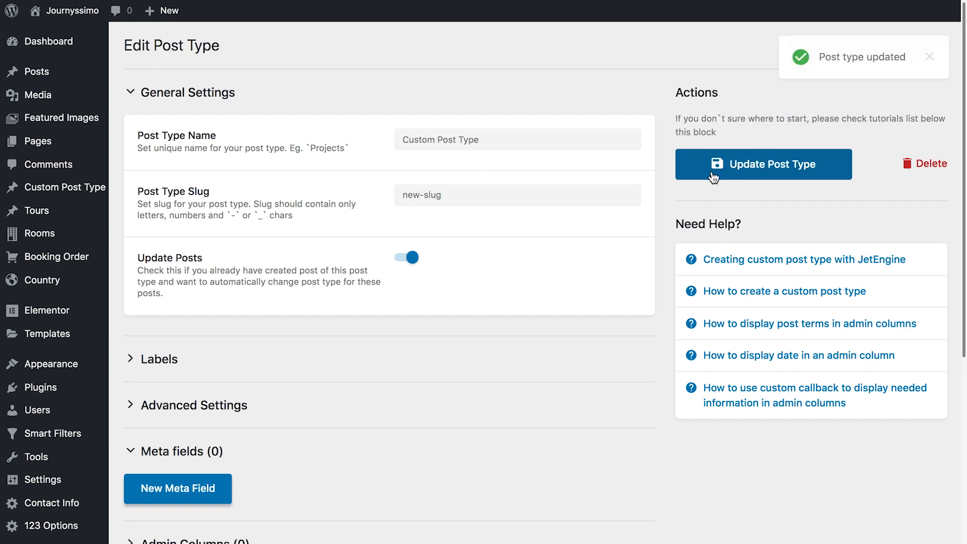
mouse_move(691, 198)
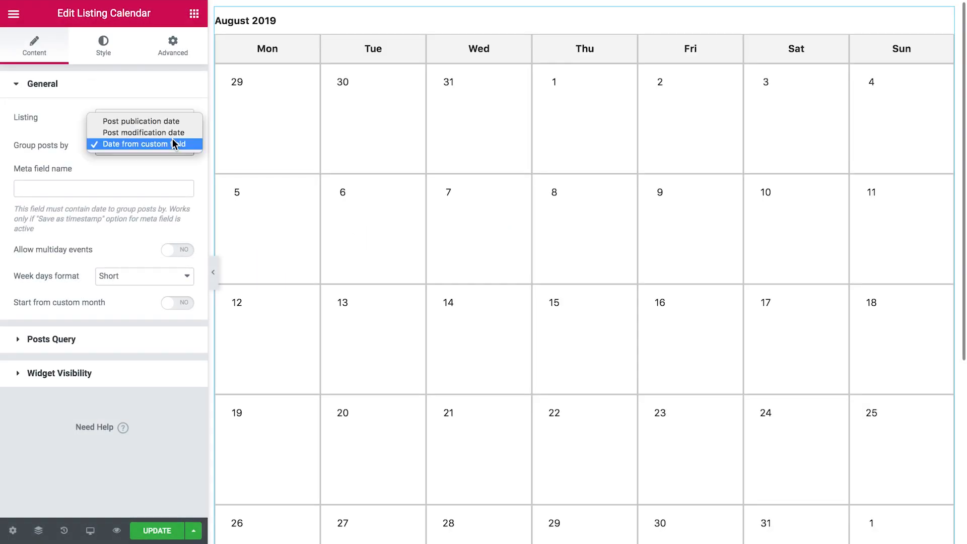
Group the listing calendar's posts by the start-date custom date field.
click(143, 144)
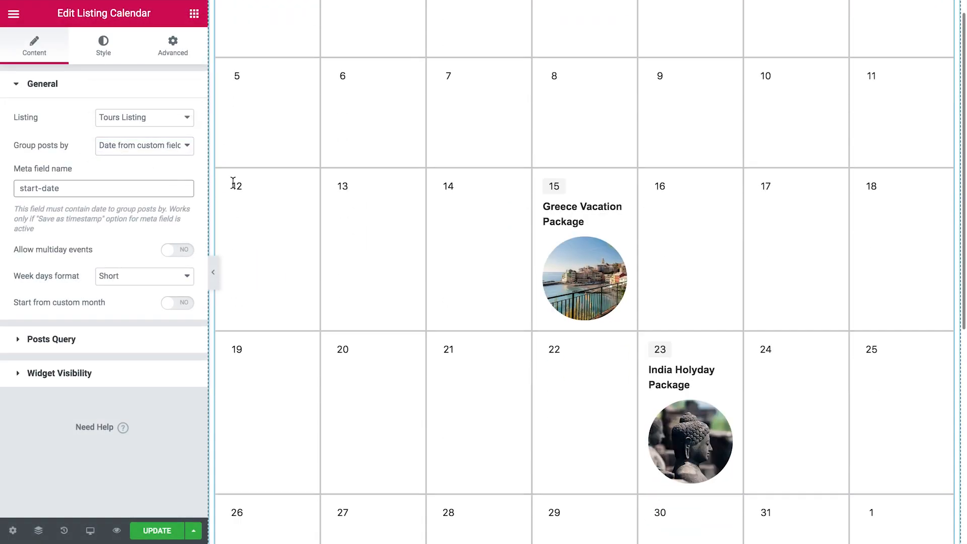
click(177, 250)
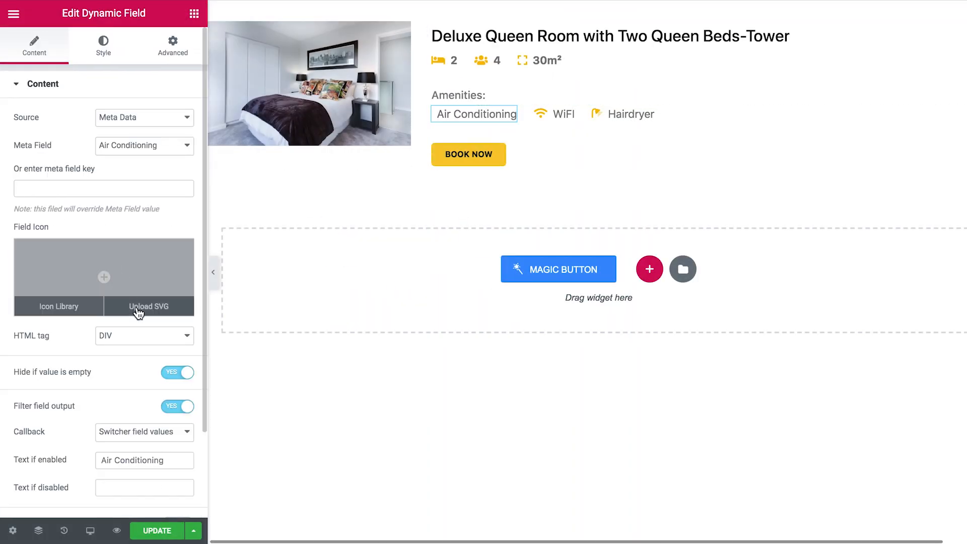
Add the Snowflake icon from the Icon Library to the Air Conditioning amenity field.
click(103, 45)
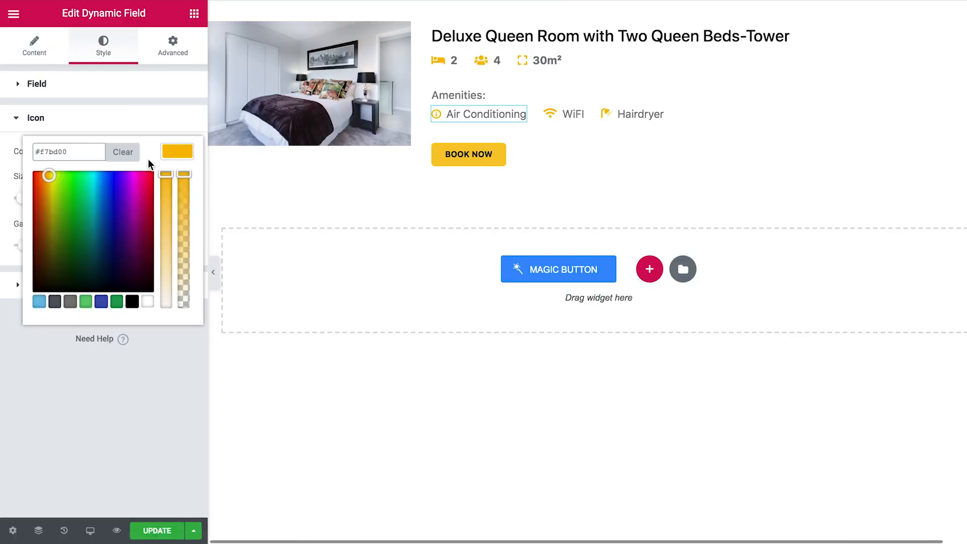
click(35, 46)
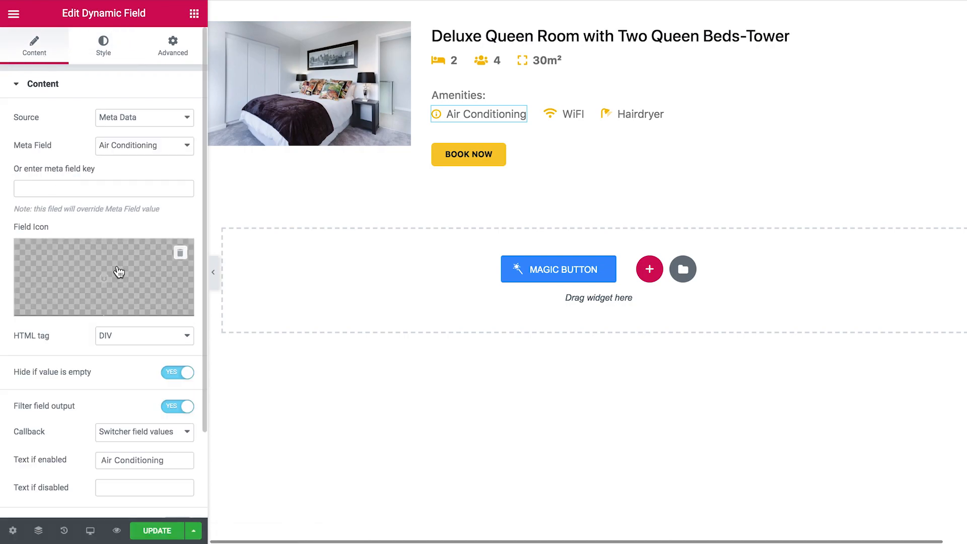
click(103, 277)
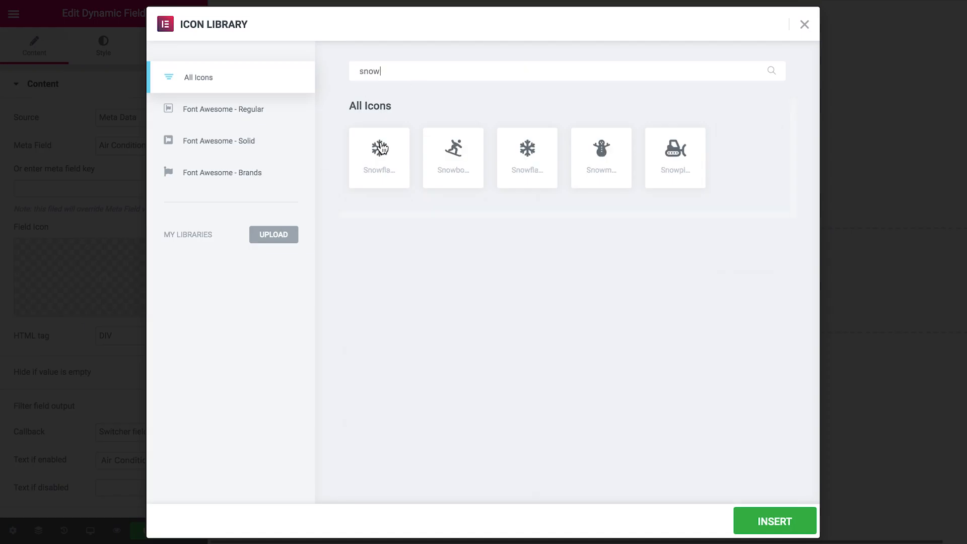
click(774, 521)
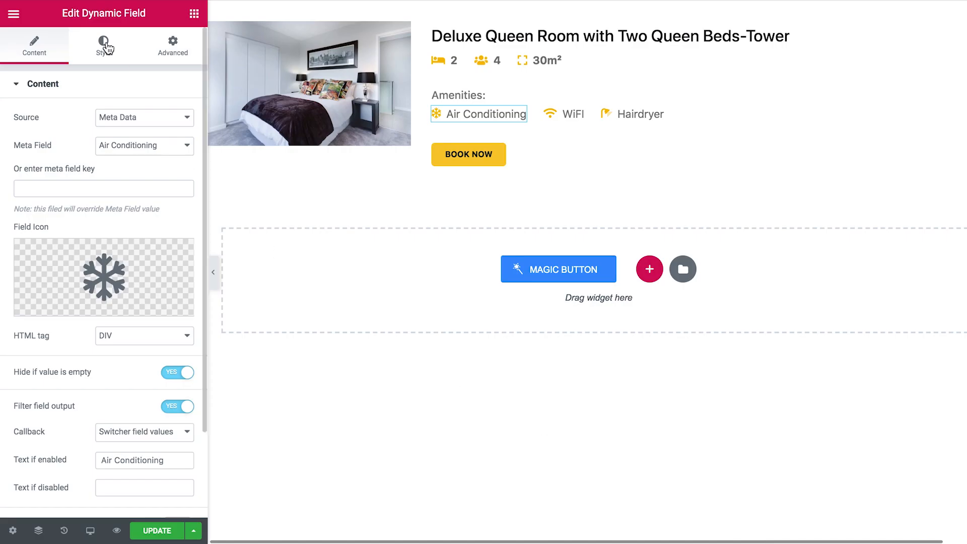
click(104, 46)
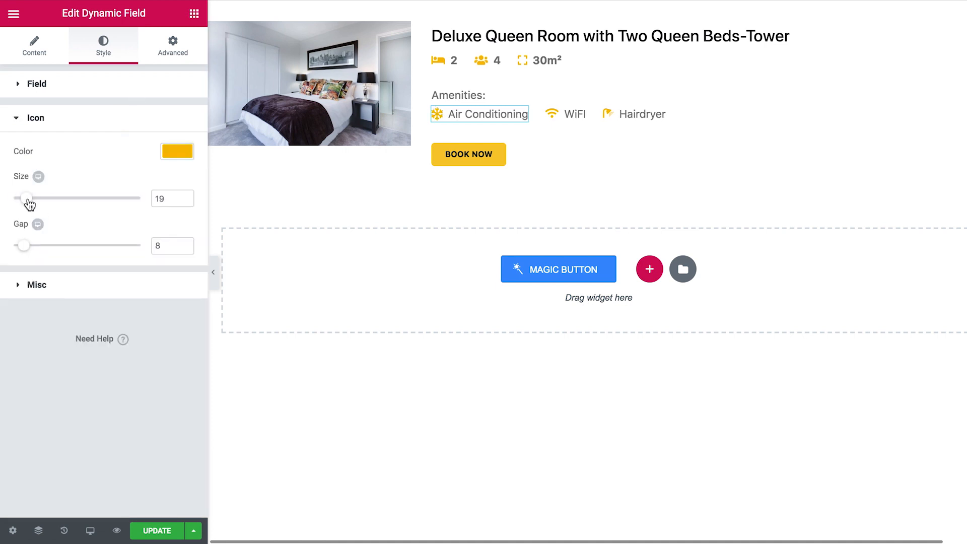